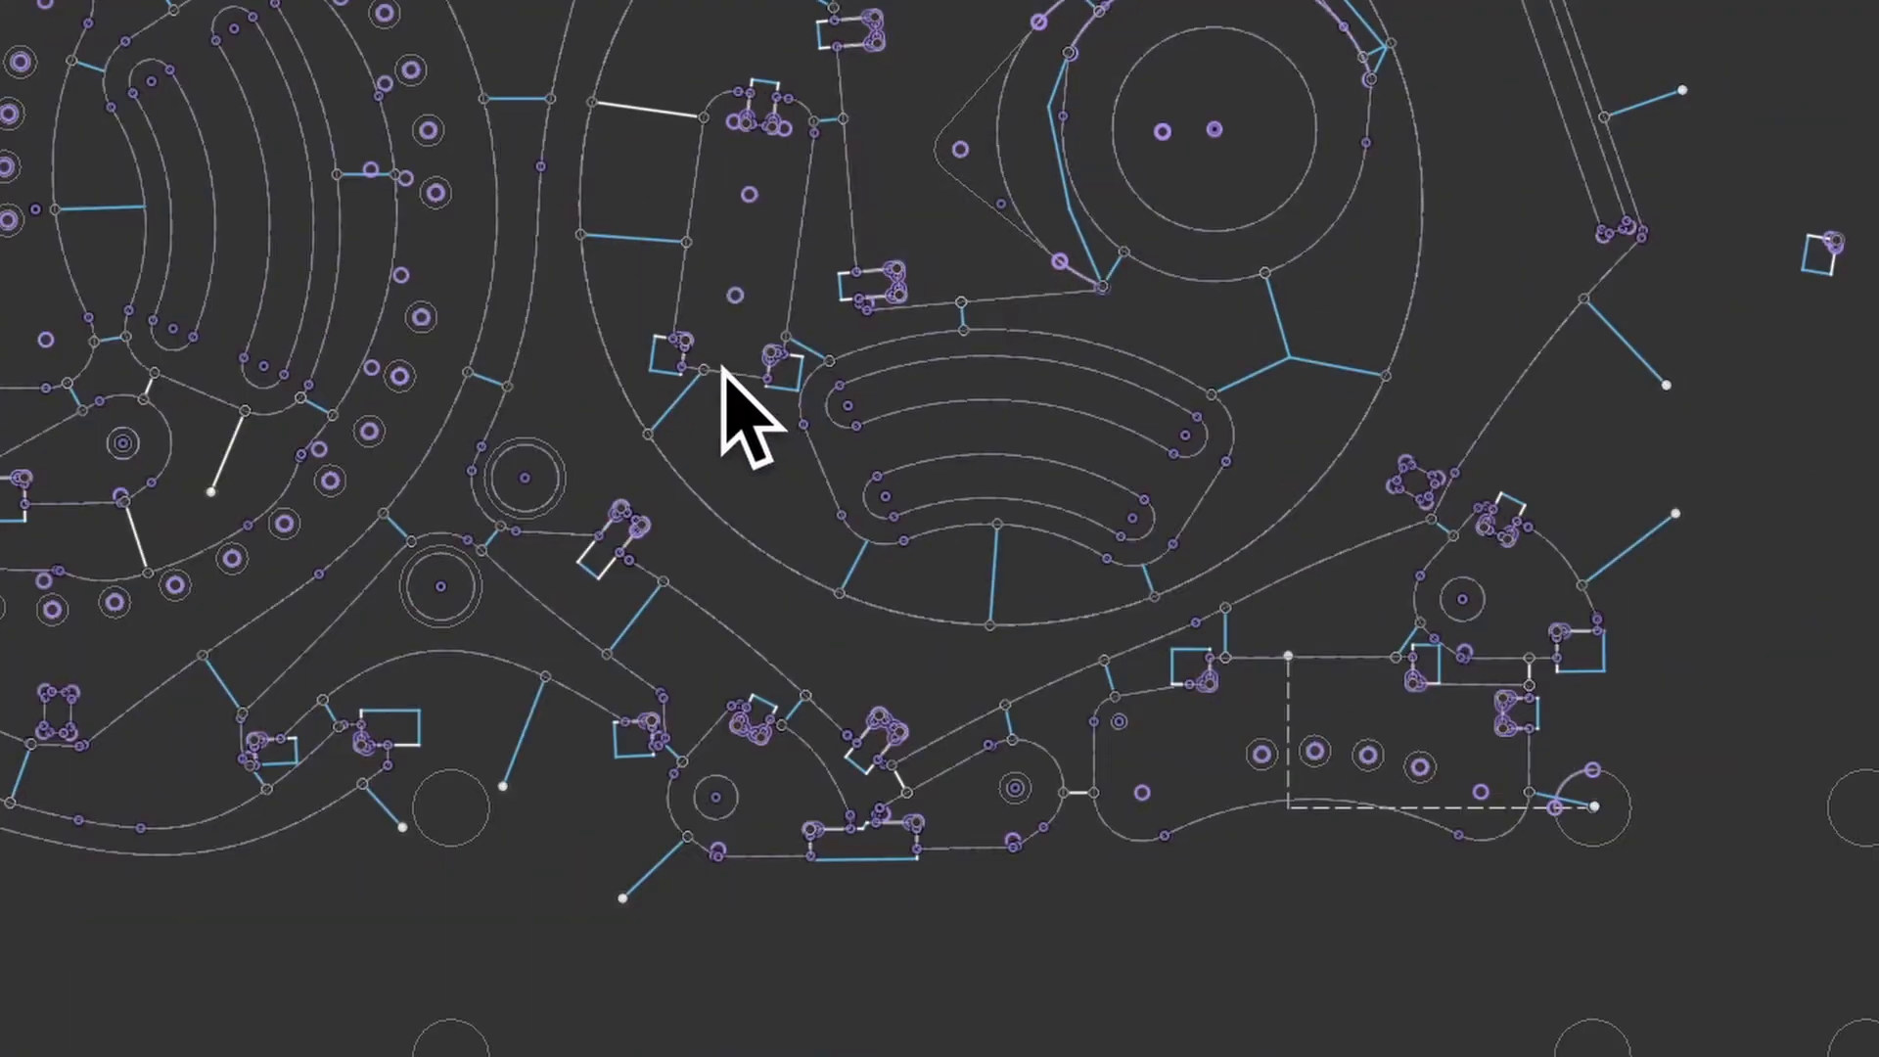
{"action": "mouse_move", "coordinate": [654, 323]}
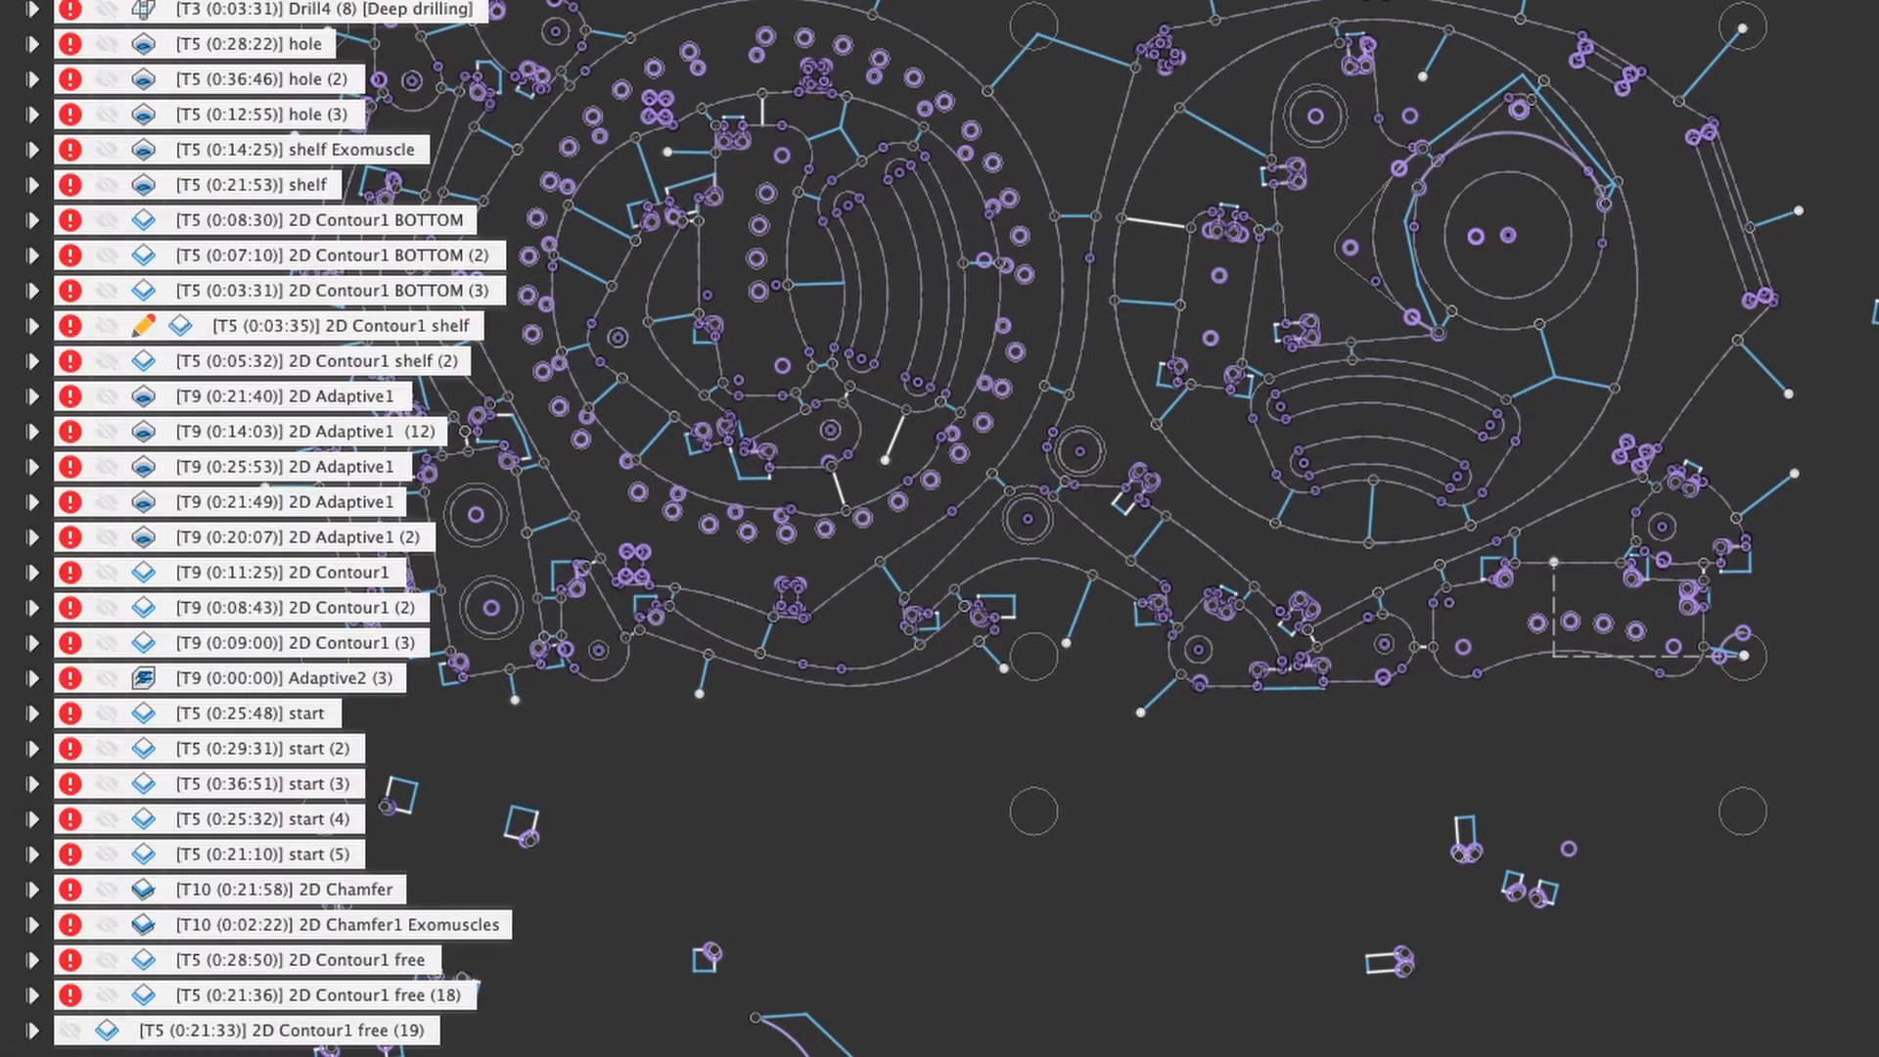
Preview operation start (4), then select 2D Contour1 free (19) to show its contour geometry.
{"action": "left_click", "coordinate": [260, 818]}
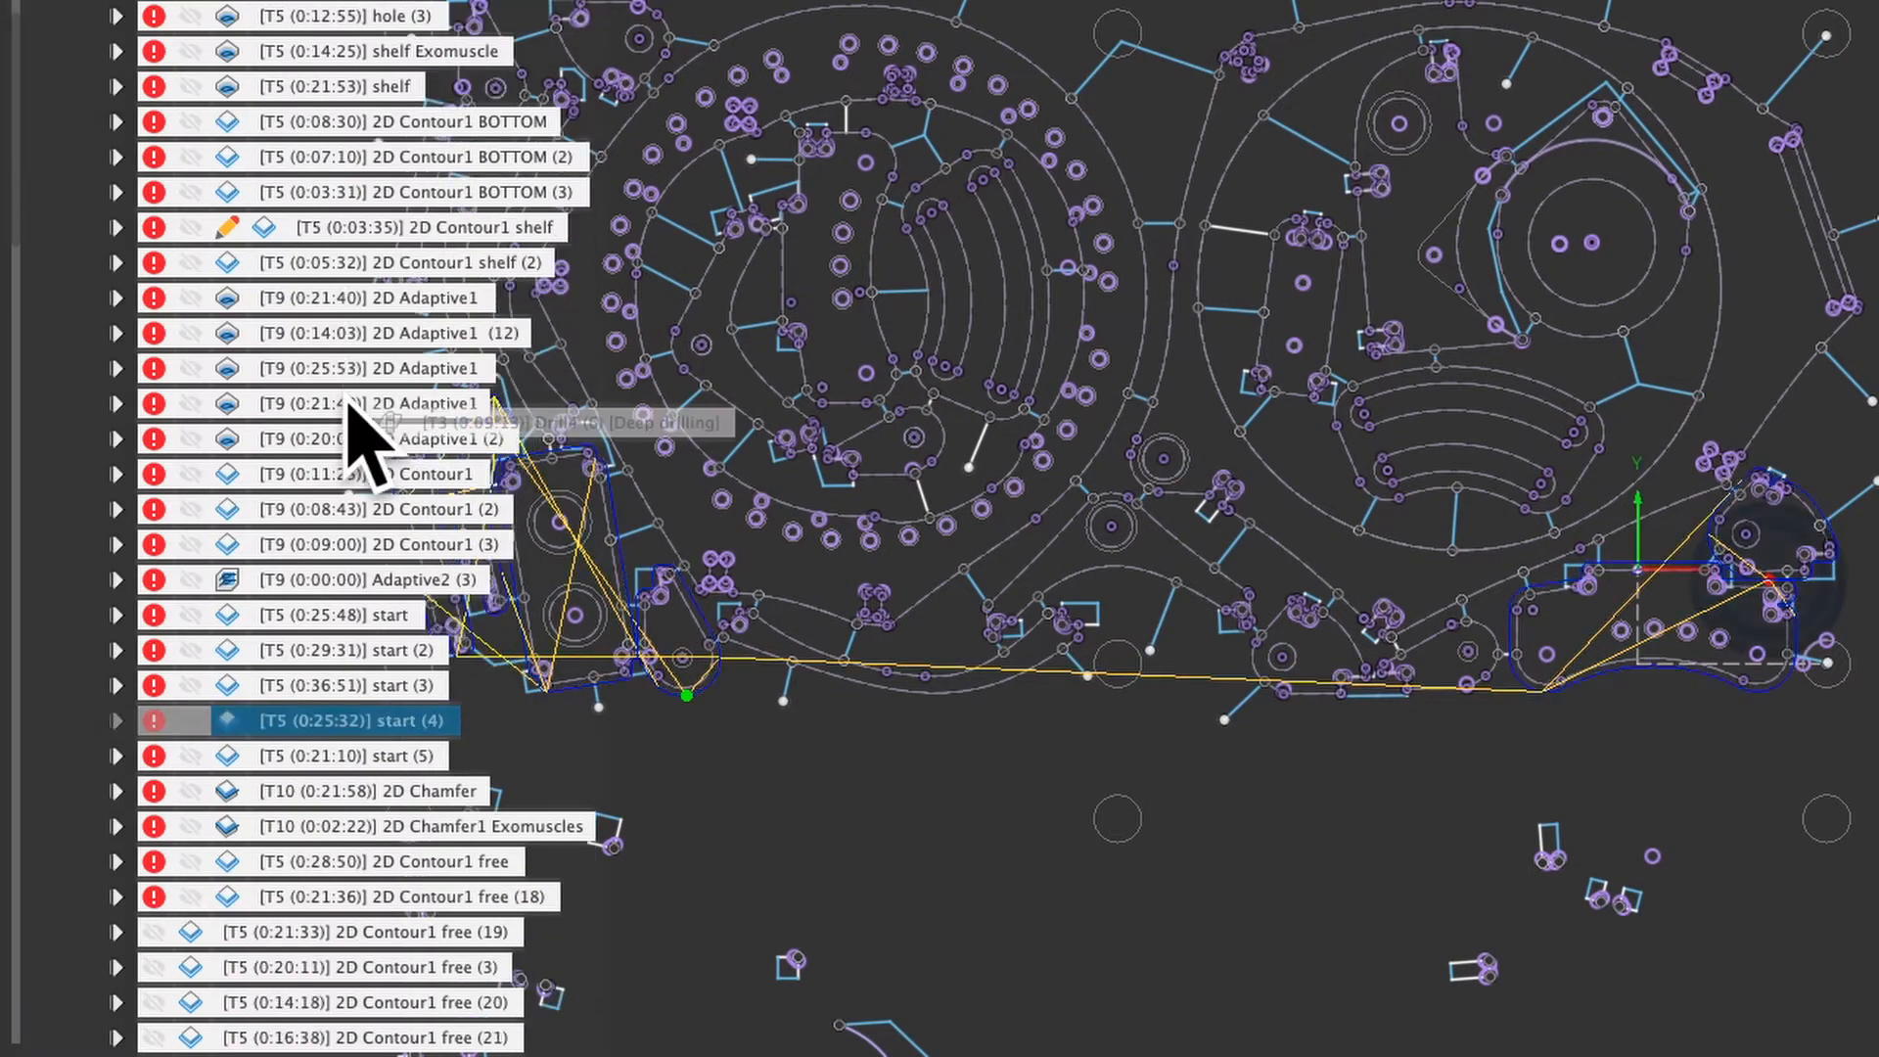
{"action": "scroll", "scroll_direction": "down", "scroll_amount": 3}
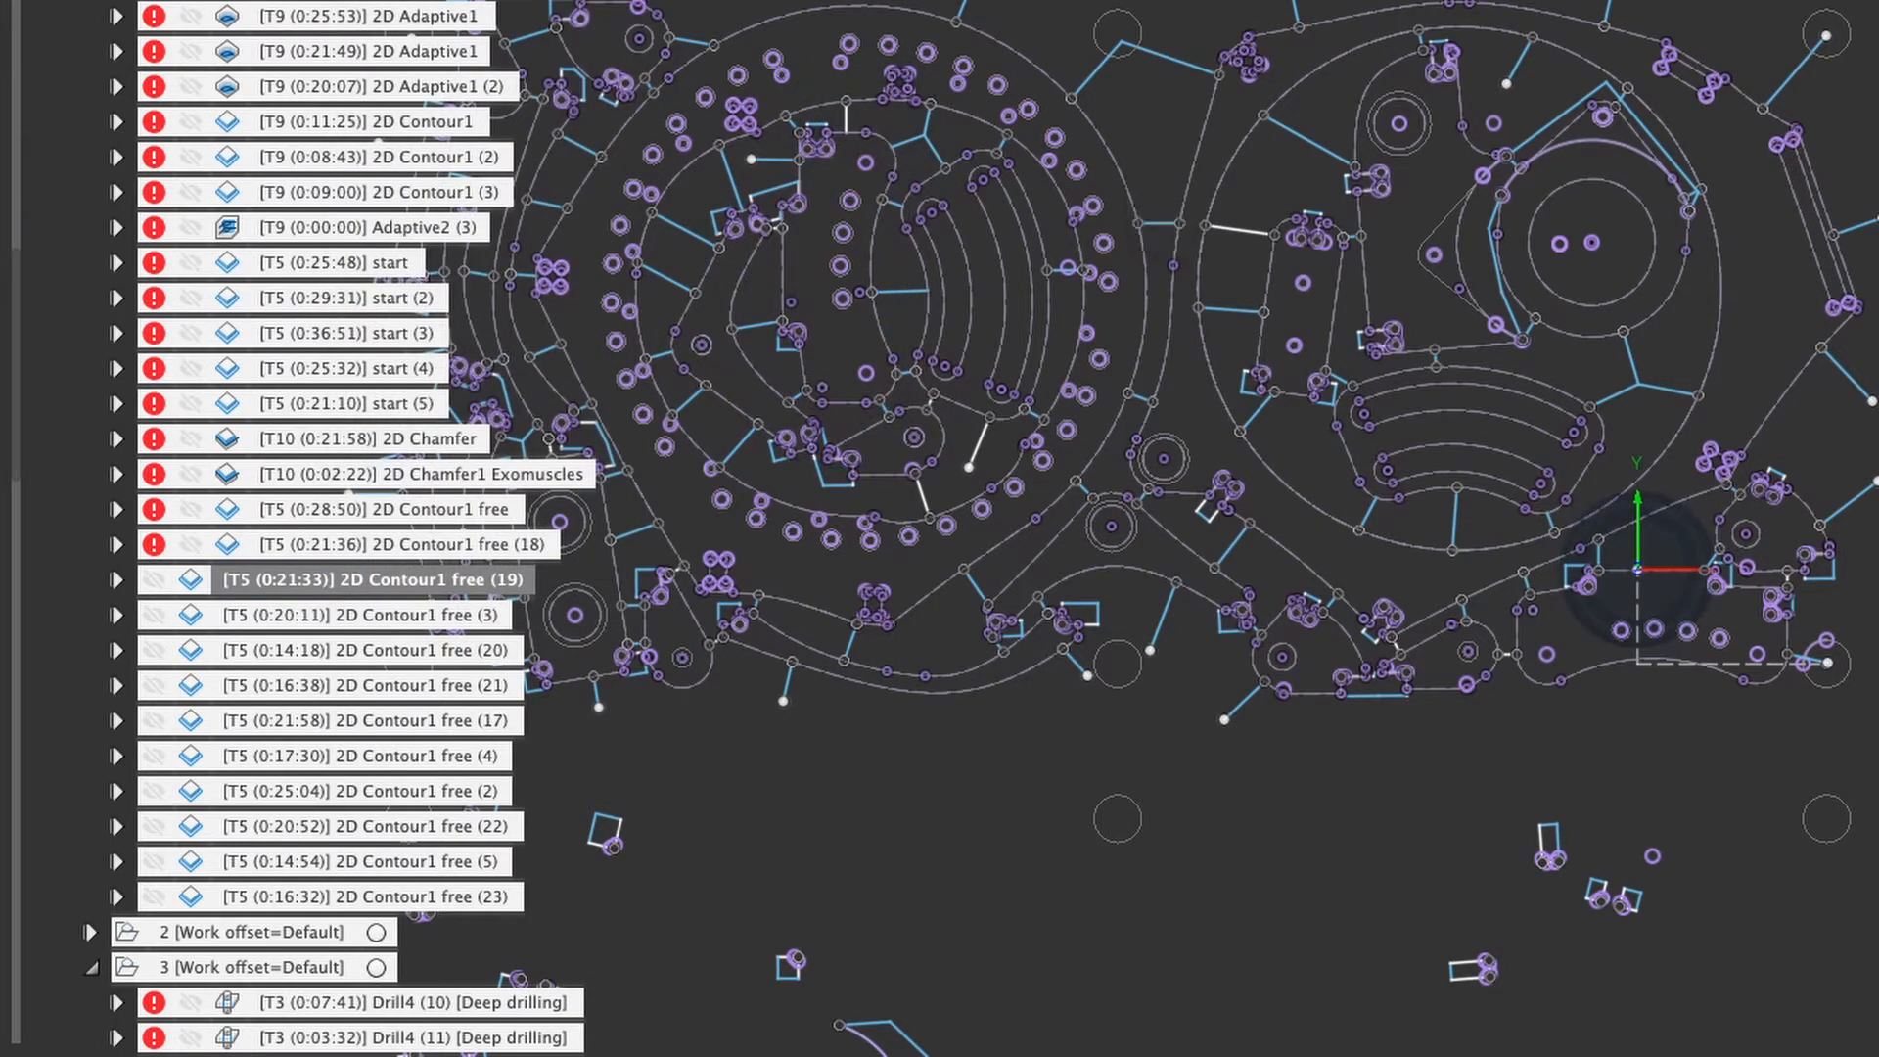
{"action": "left_click", "coordinate": [356, 580]}
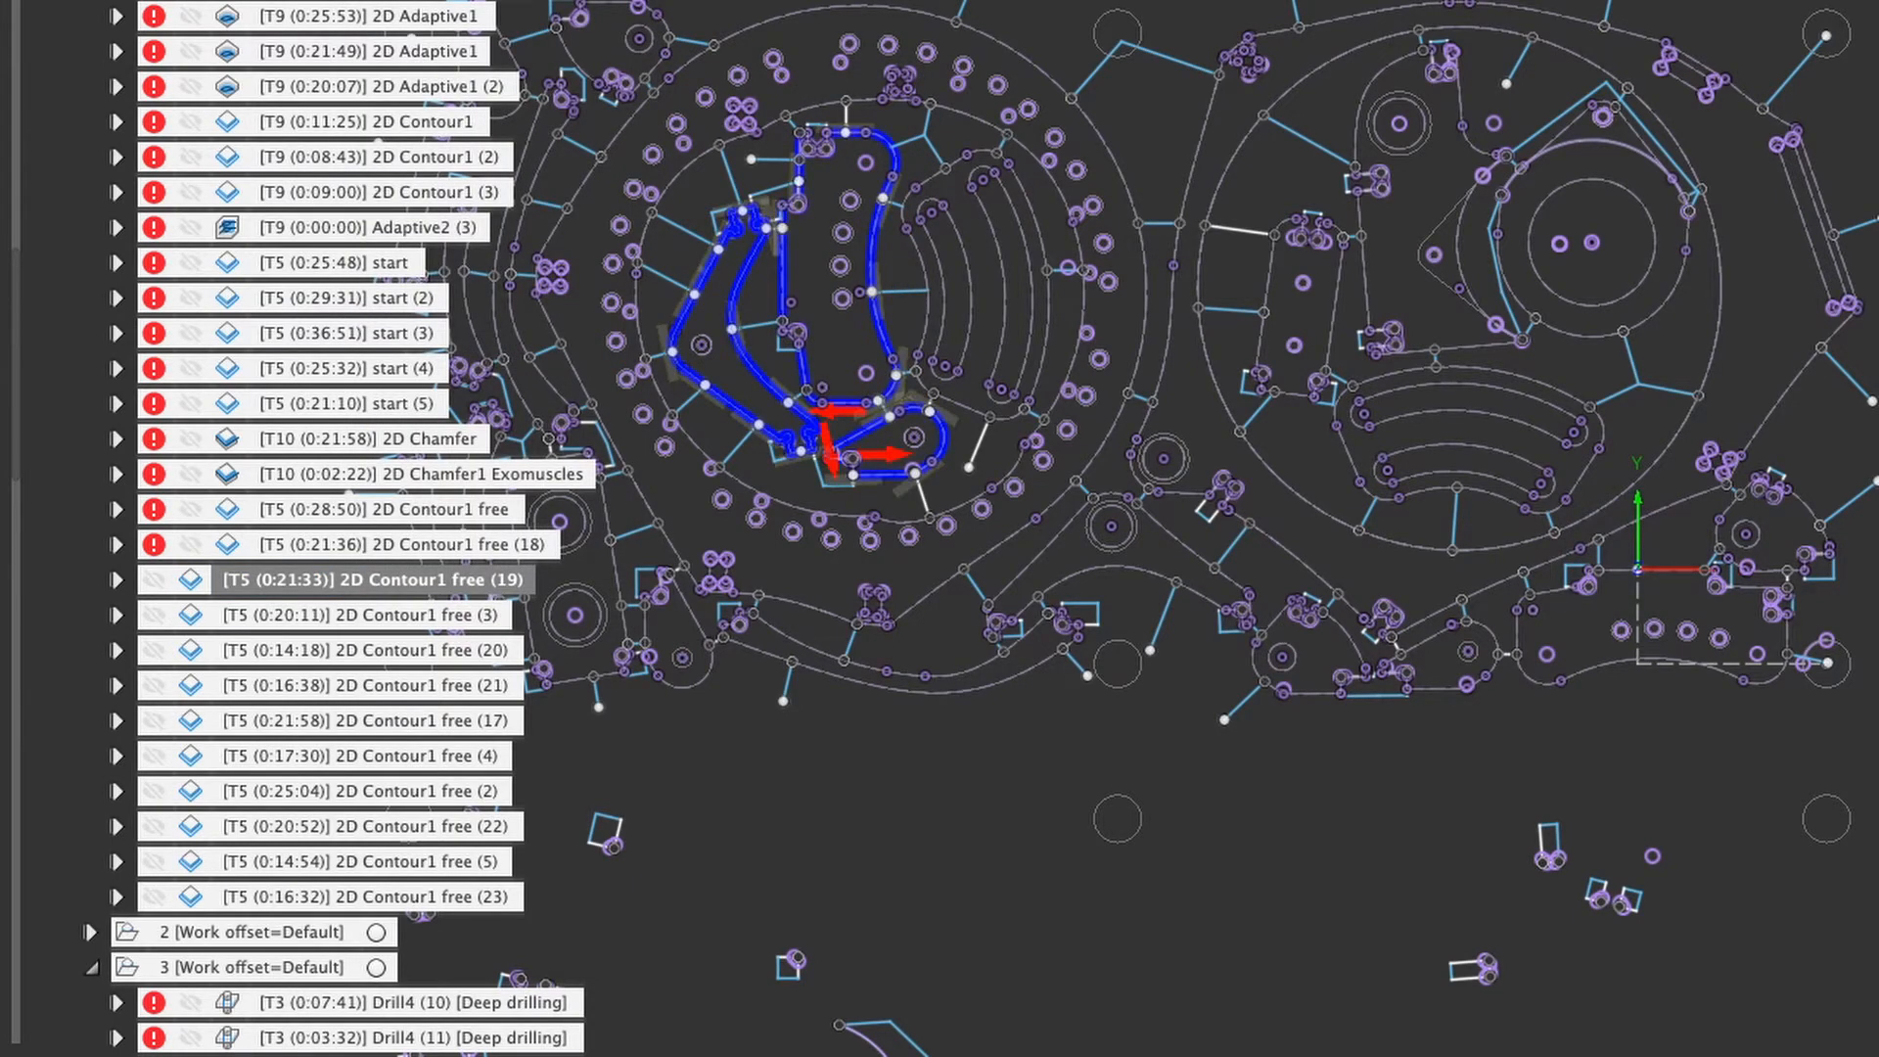
Edit 2D Contour1 free (19) and review its three chained contours with triangular tabs at 21 points.
{"action": "double_click", "coordinate": [360, 580]}
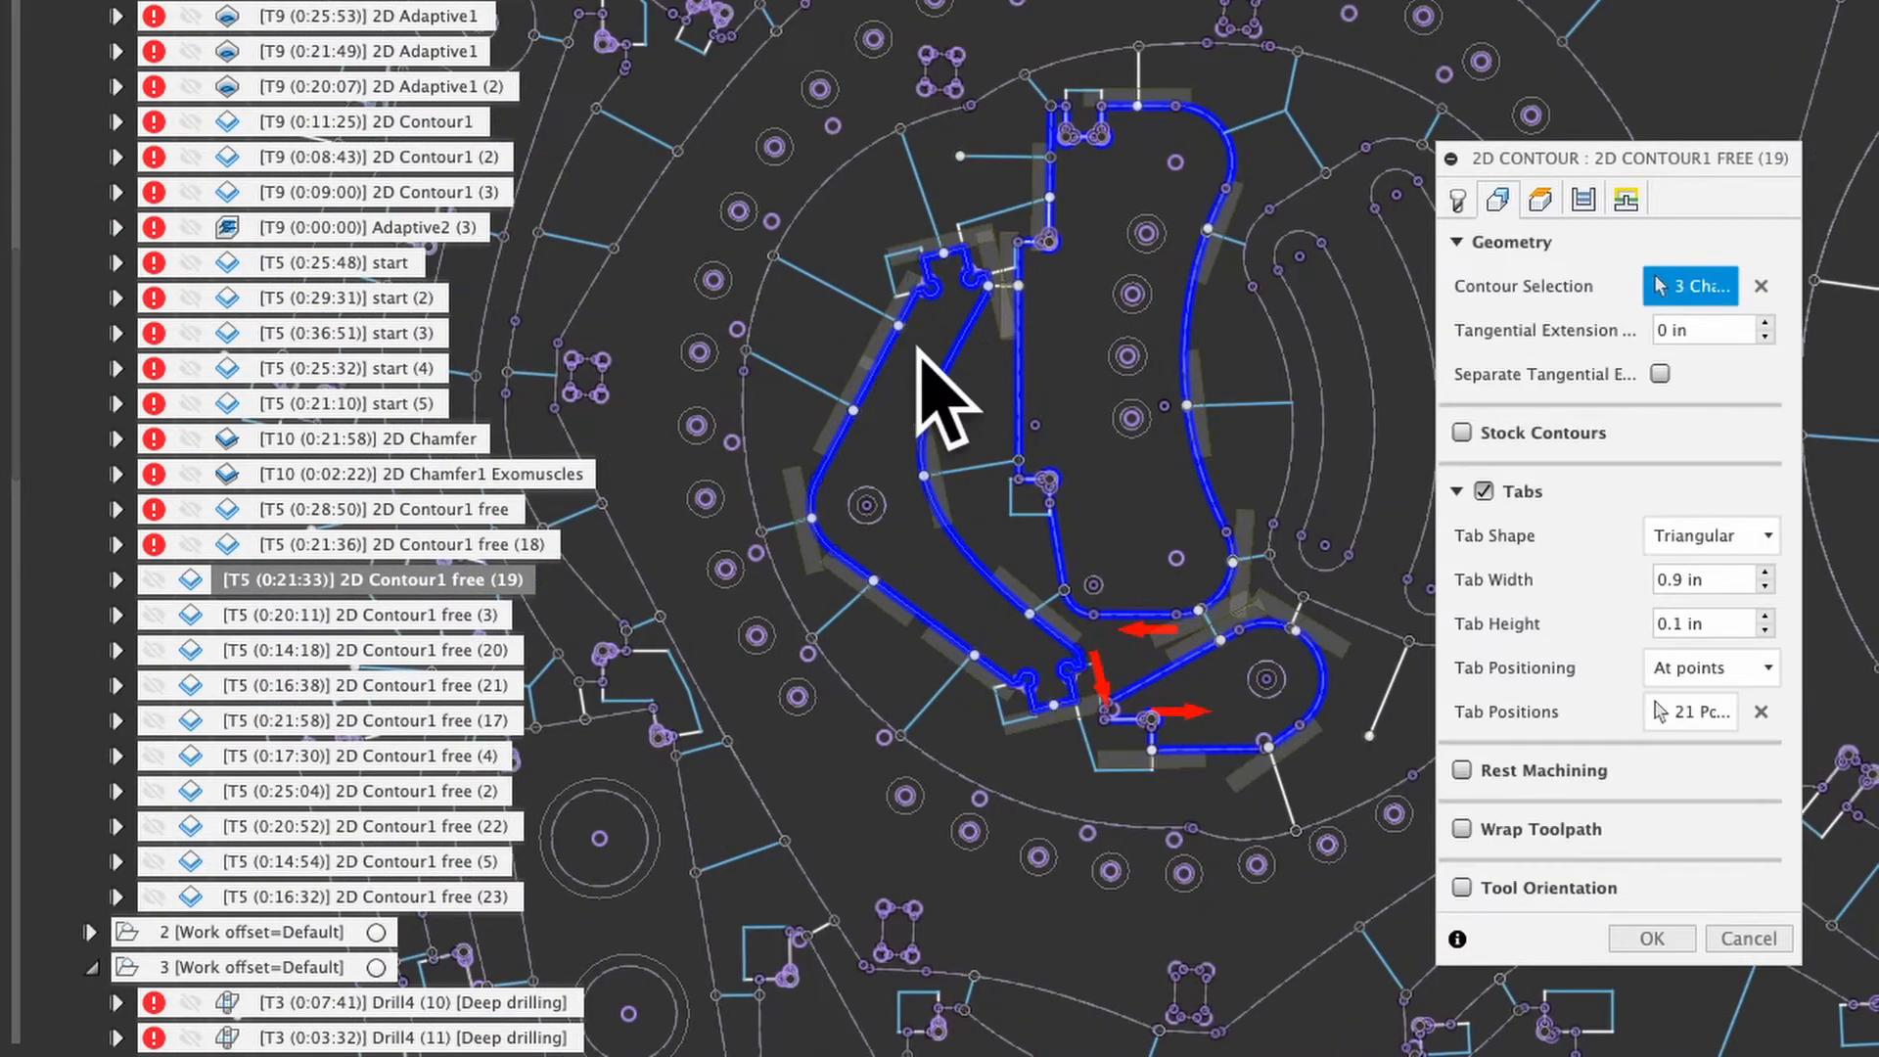
{"action": "mouse_move", "coordinate": [947, 395]}
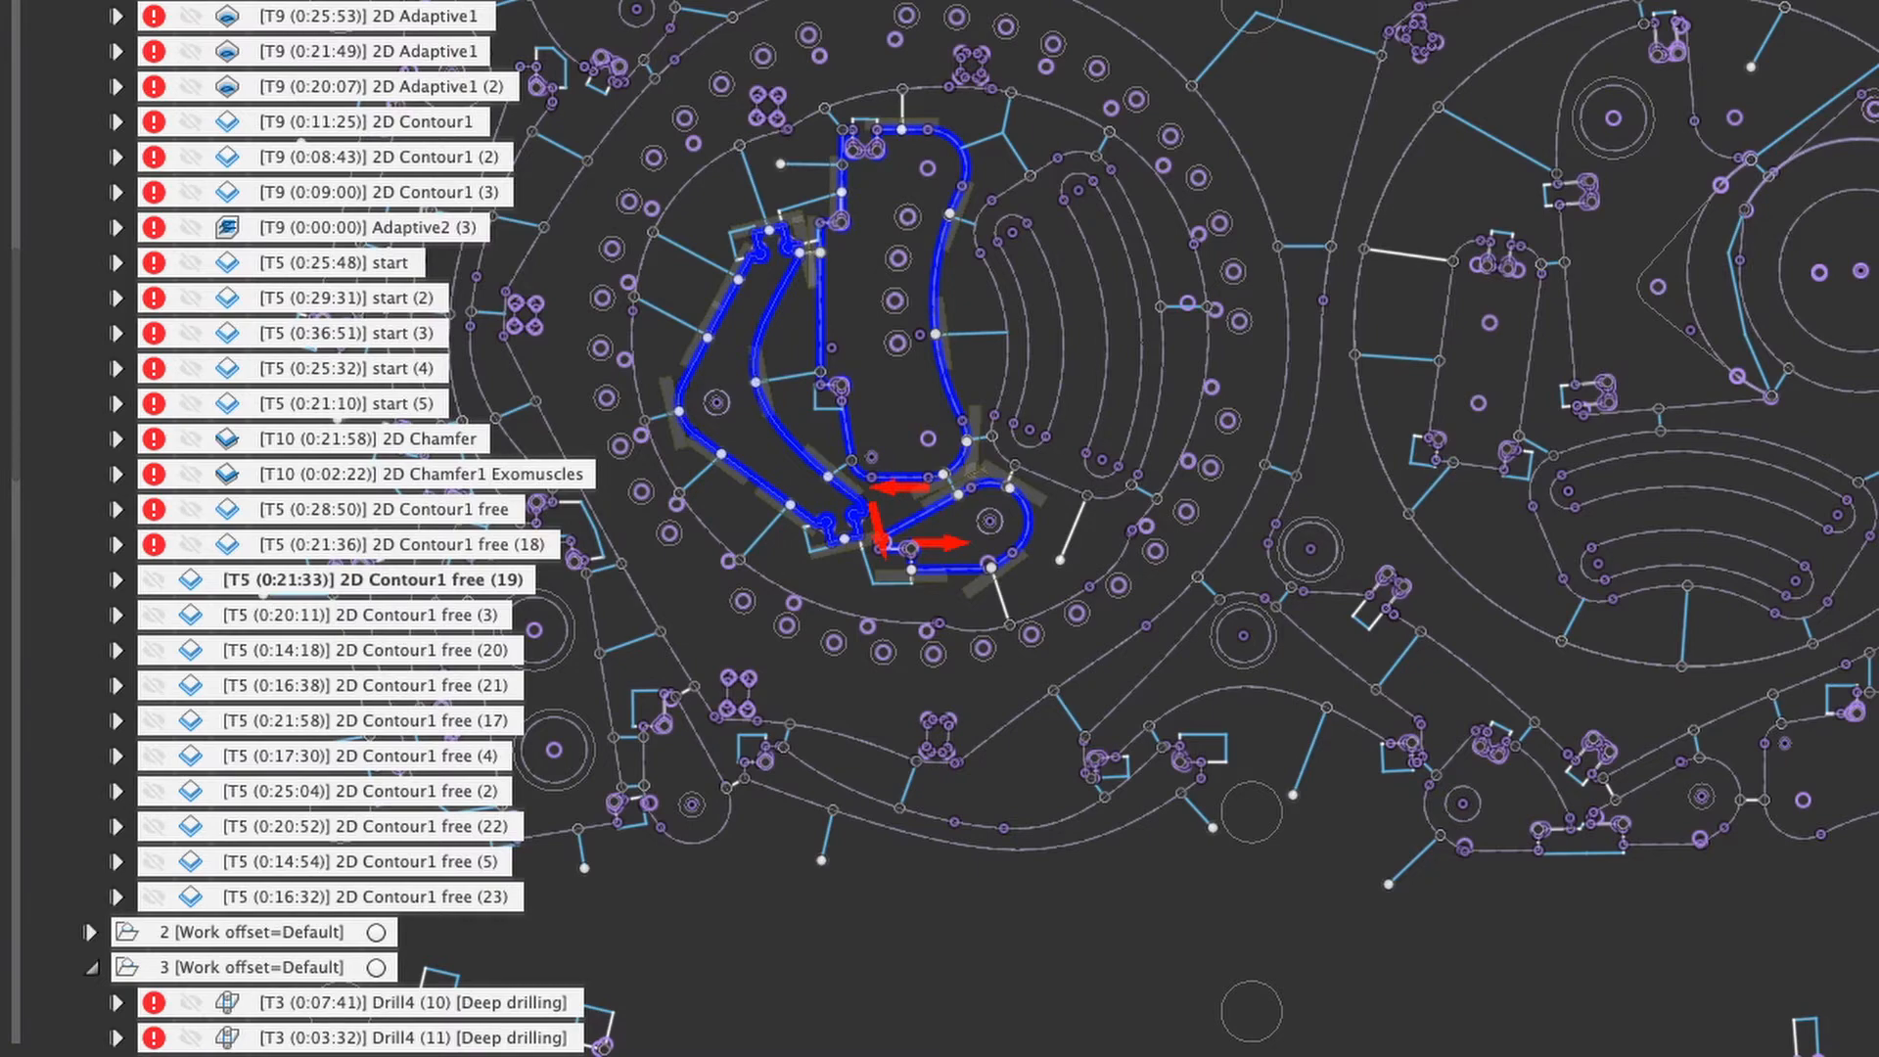
{"action": "mouse_move", "coordinate": [1523, 131]}
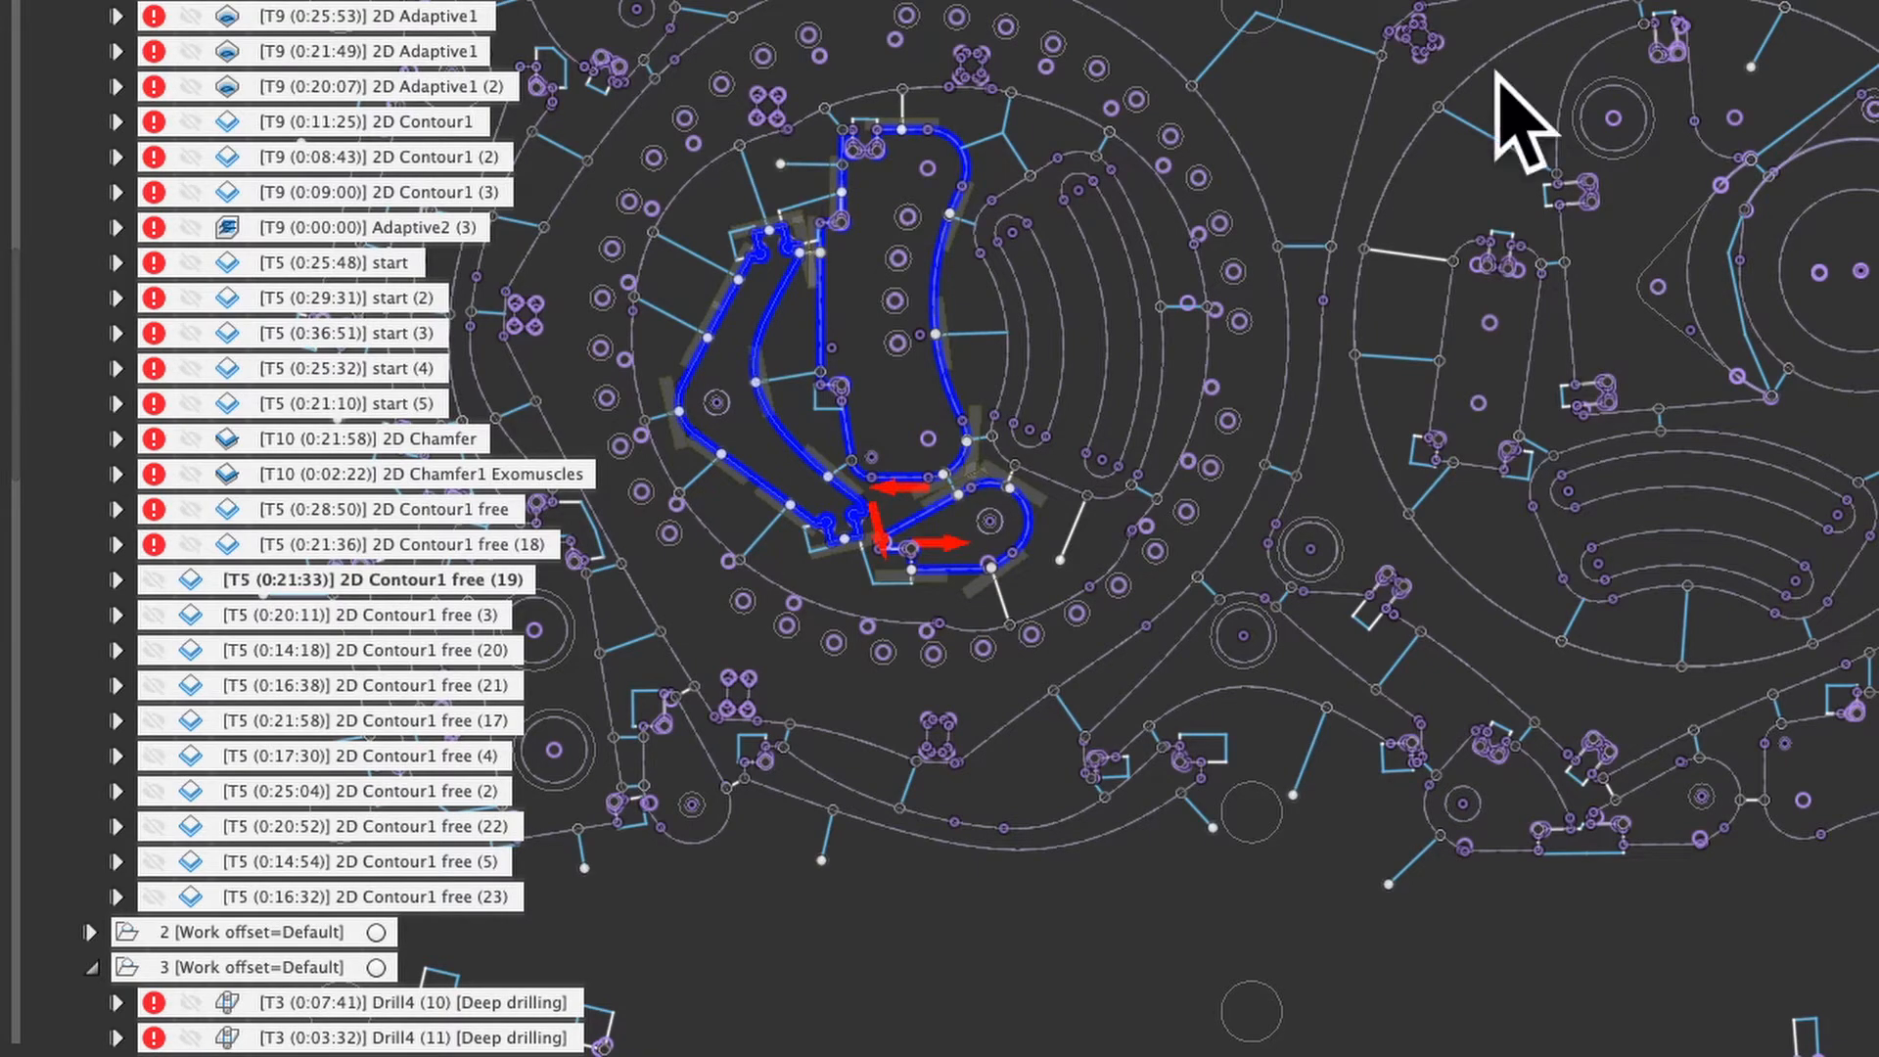
{"action": "left_click_drag", "start_coordinate": [1523, 131], "coordinate": [1331, 85]}
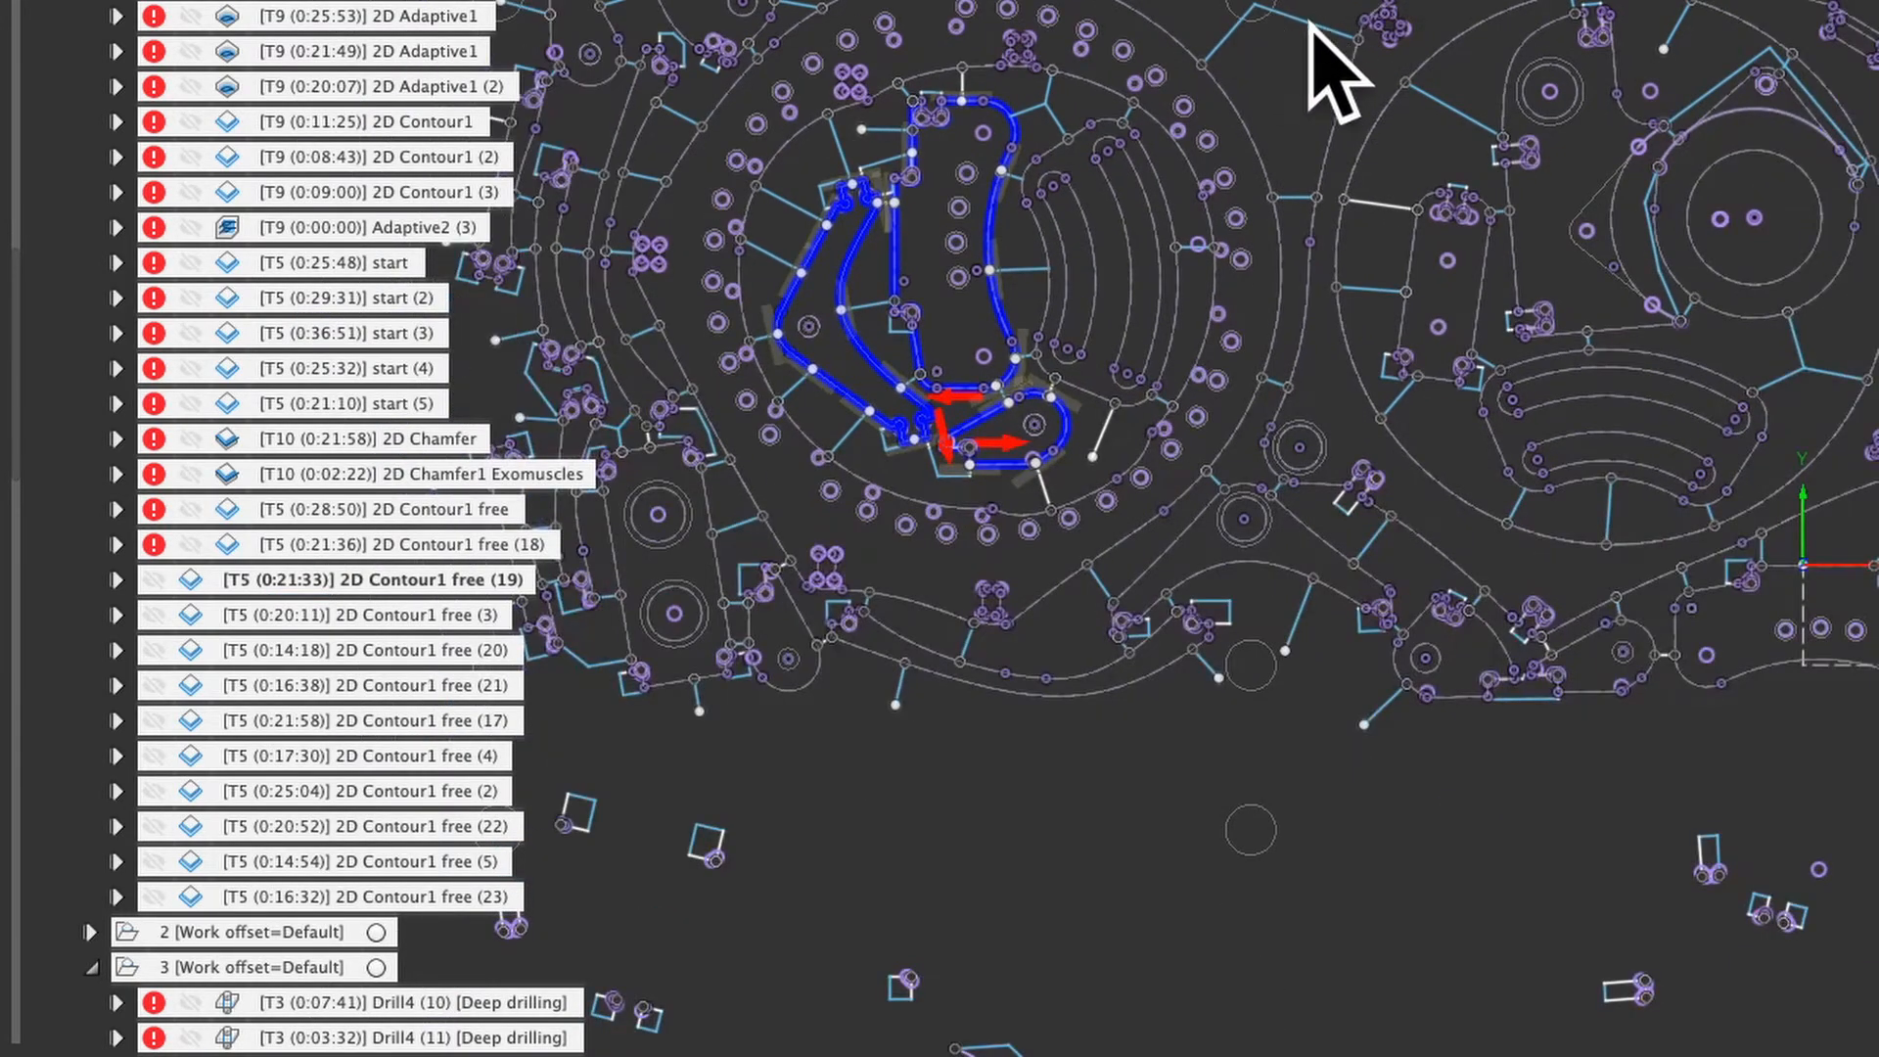
{"action": "mouse_move", "coordinate": [1372, 576]}
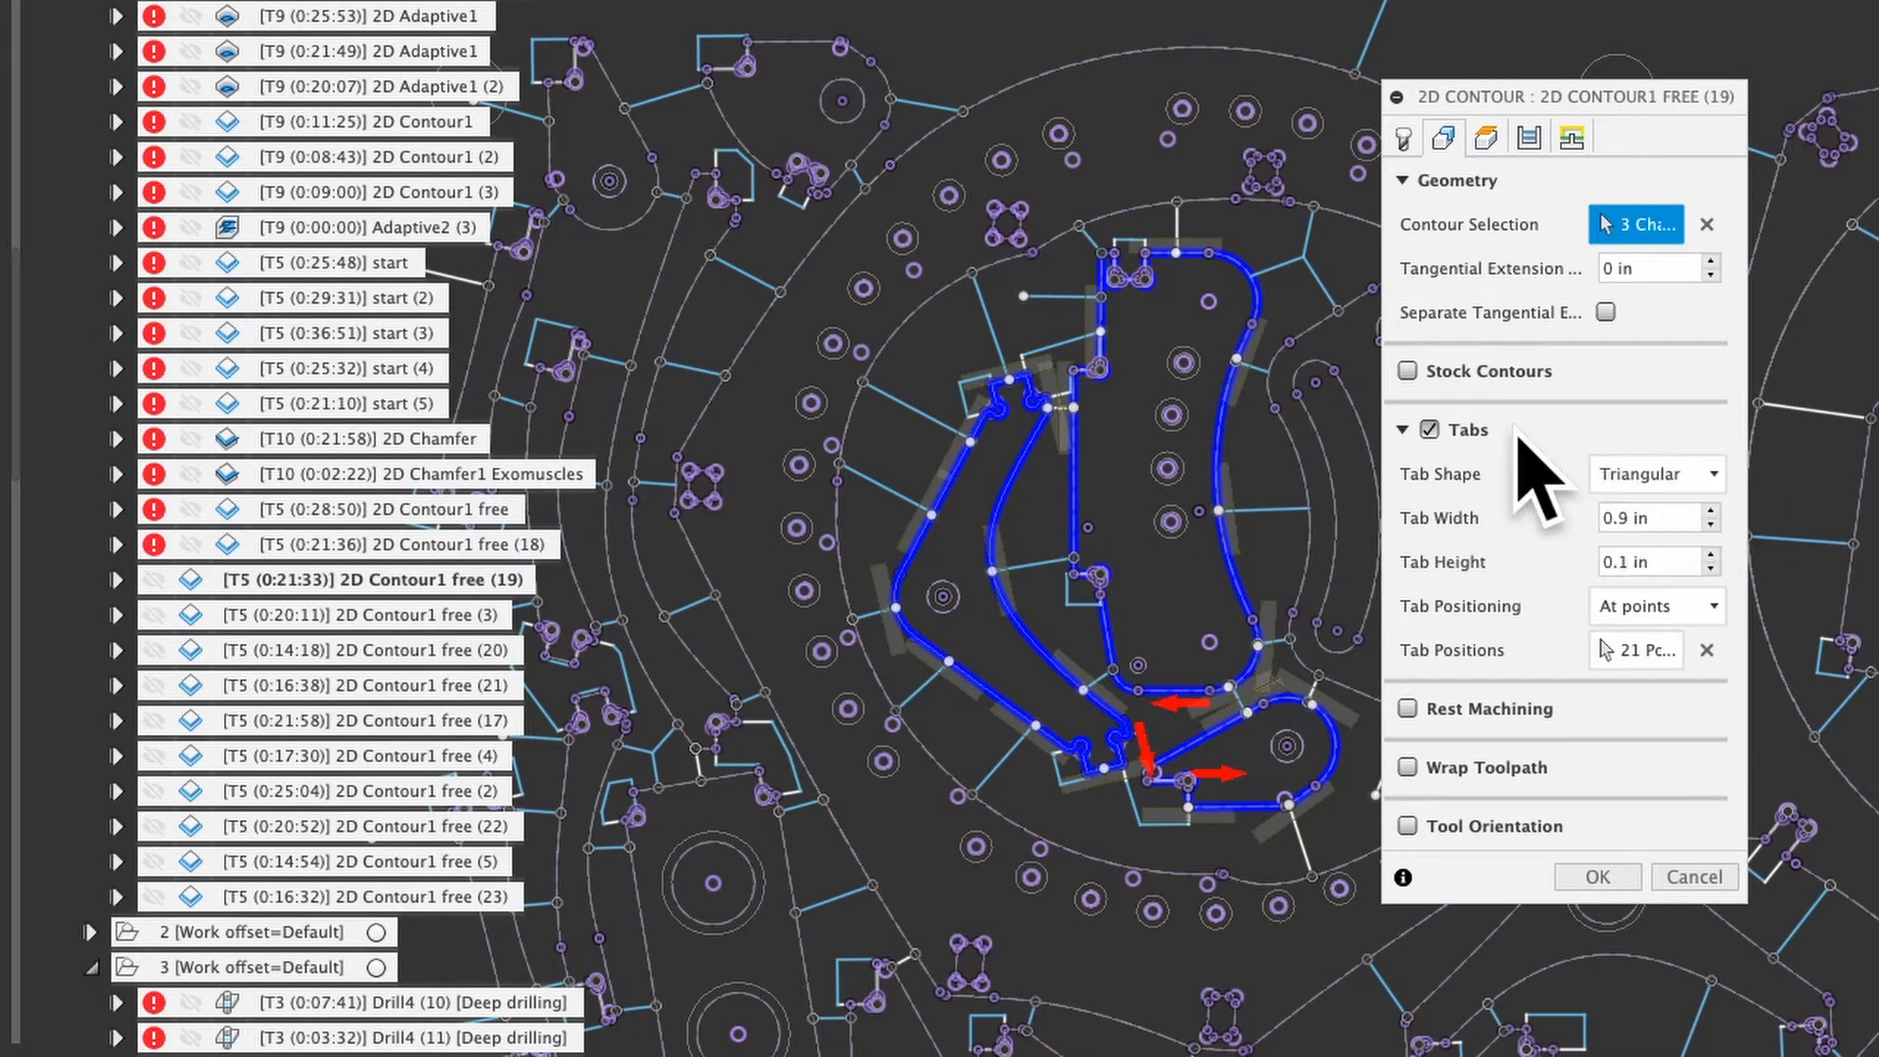
Review the tool settings: 1/4" flat mill, 8000 rpm, 16 in/min cutting feed.
{"action": "left_click", "coordinate": [1401, 137]}
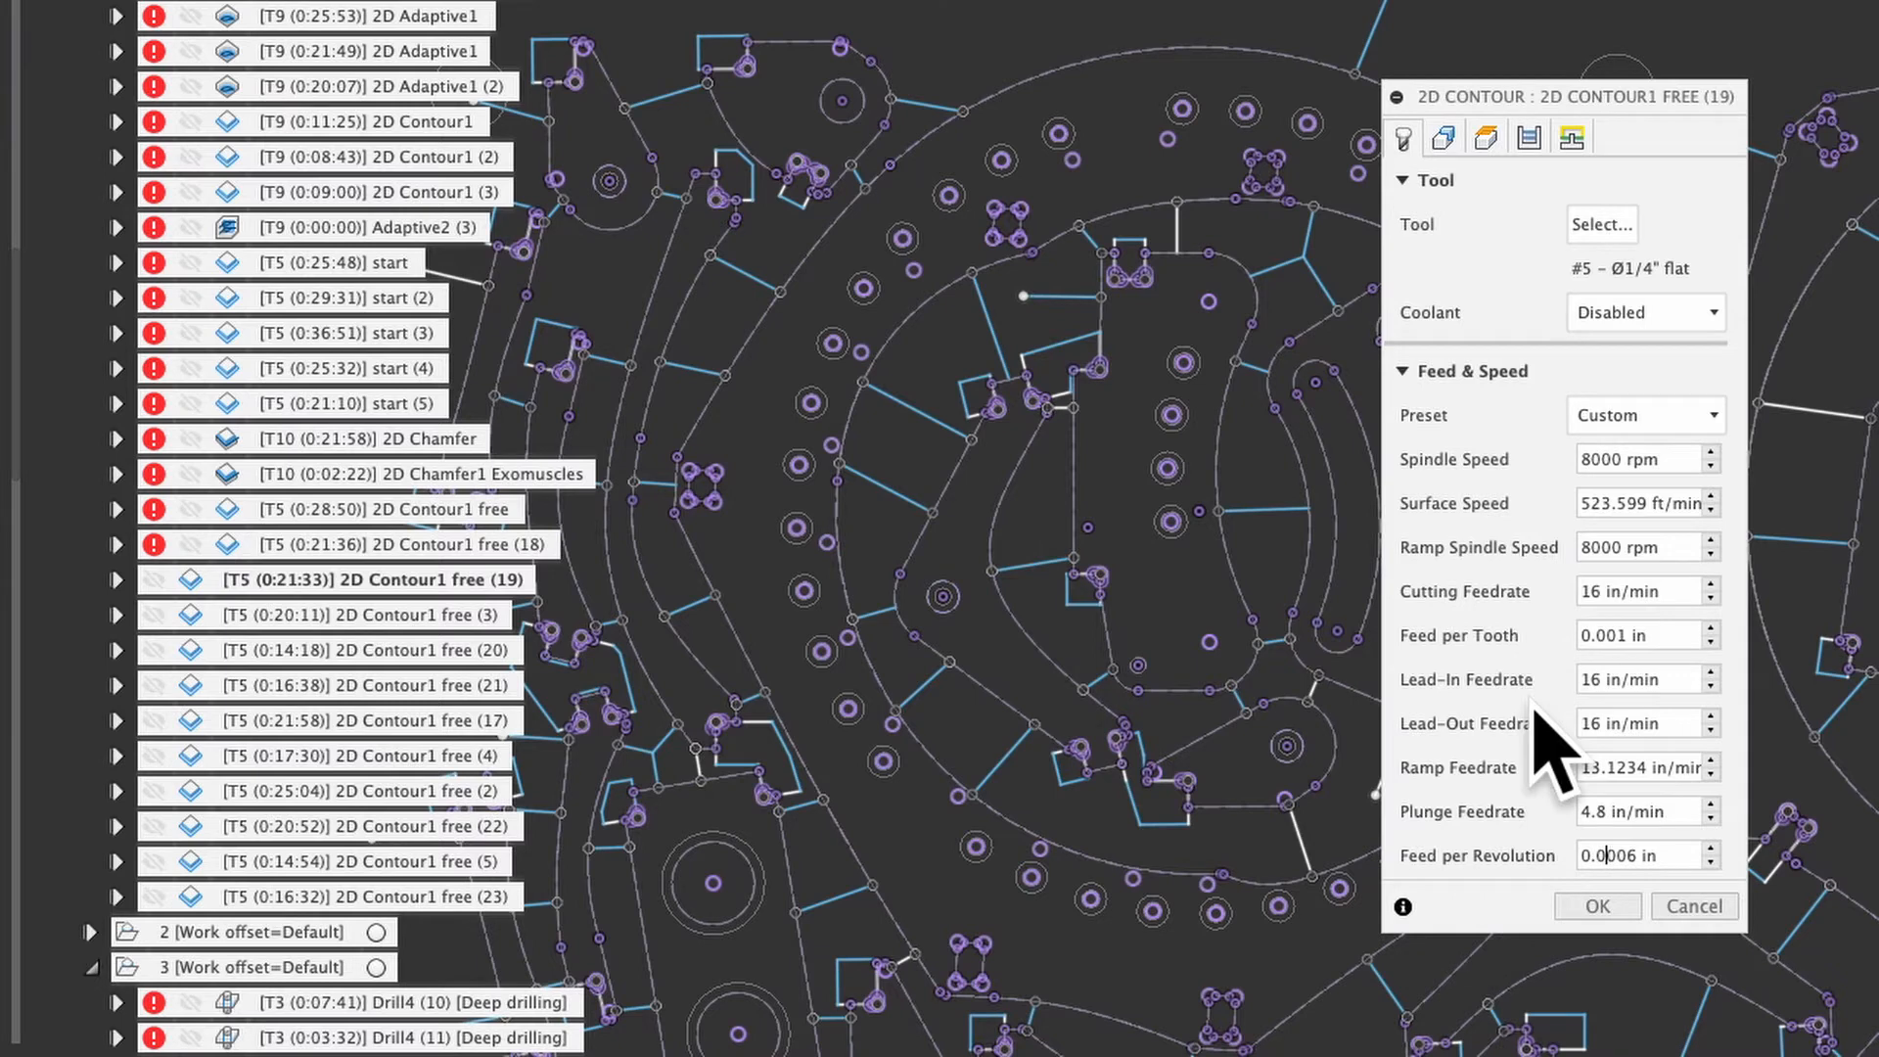
{"action": "mouse_move", "coordinate": [1581, 908]}
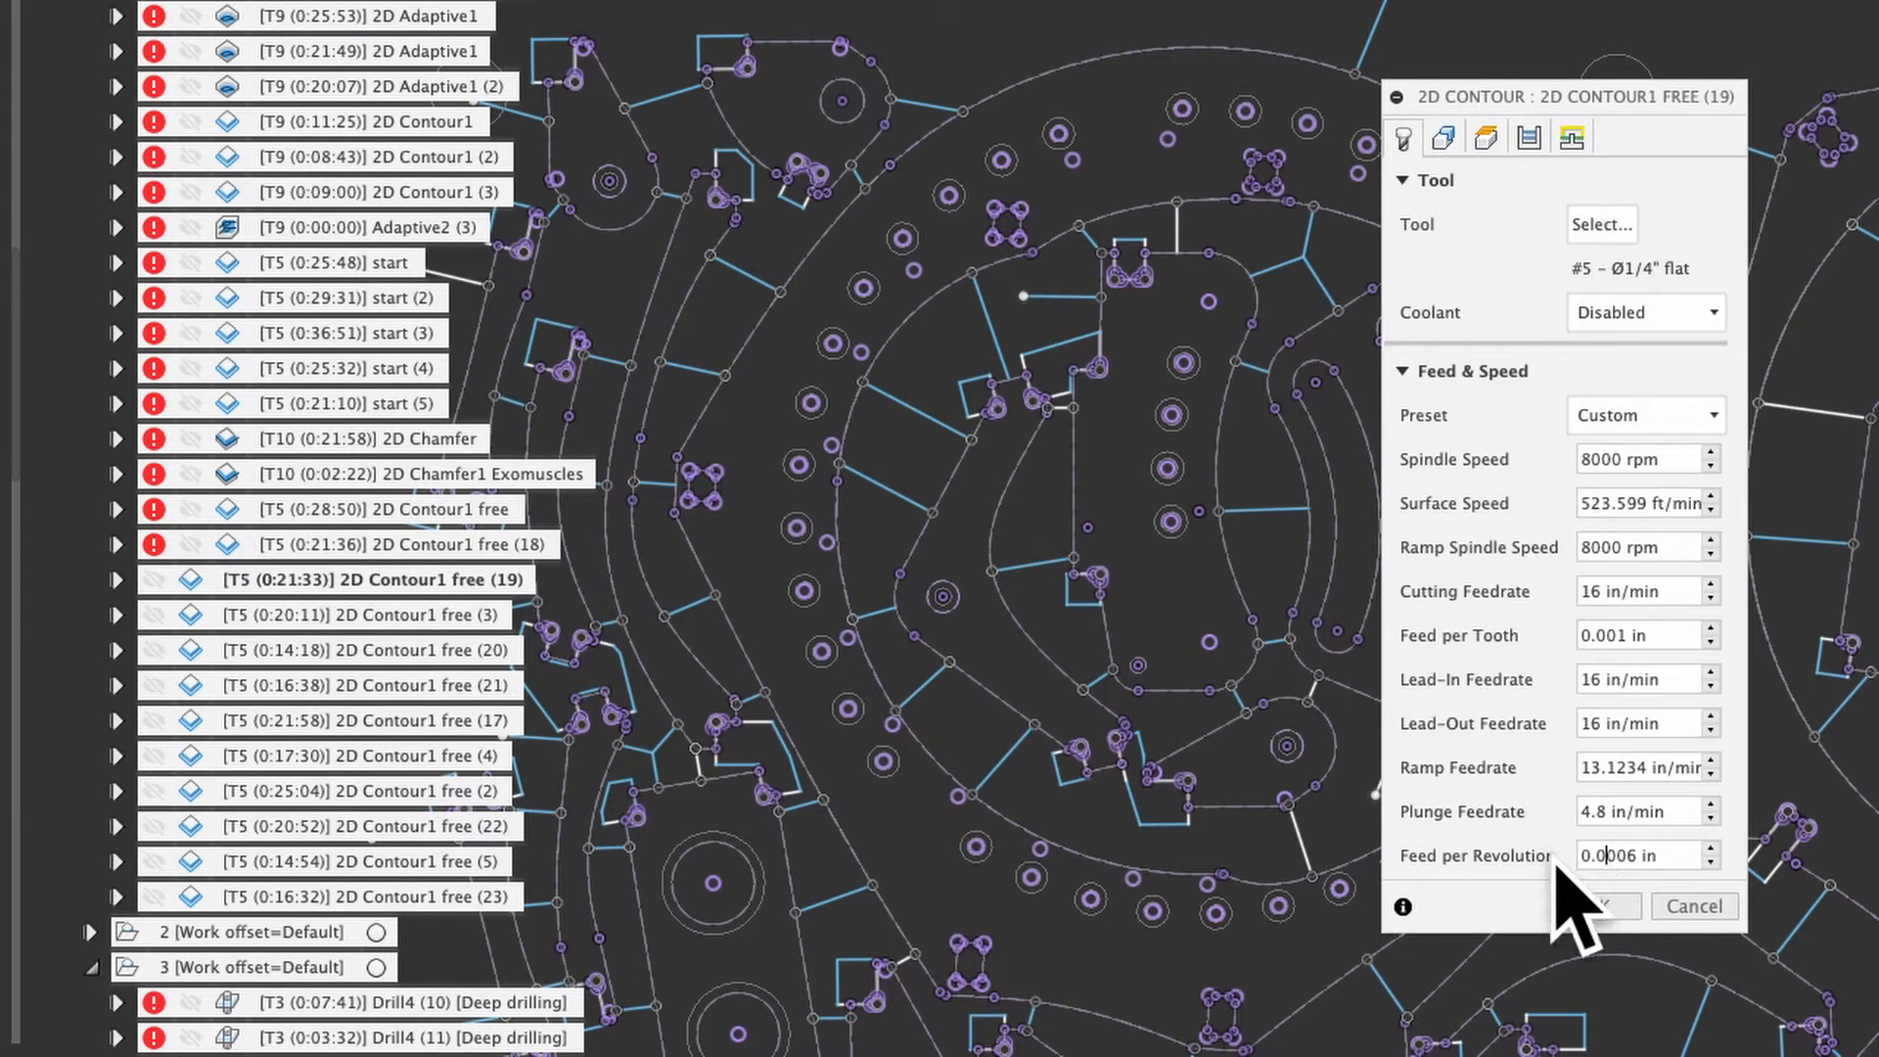
{"action": "mouse_move", "coordinate": [1660, 916]}
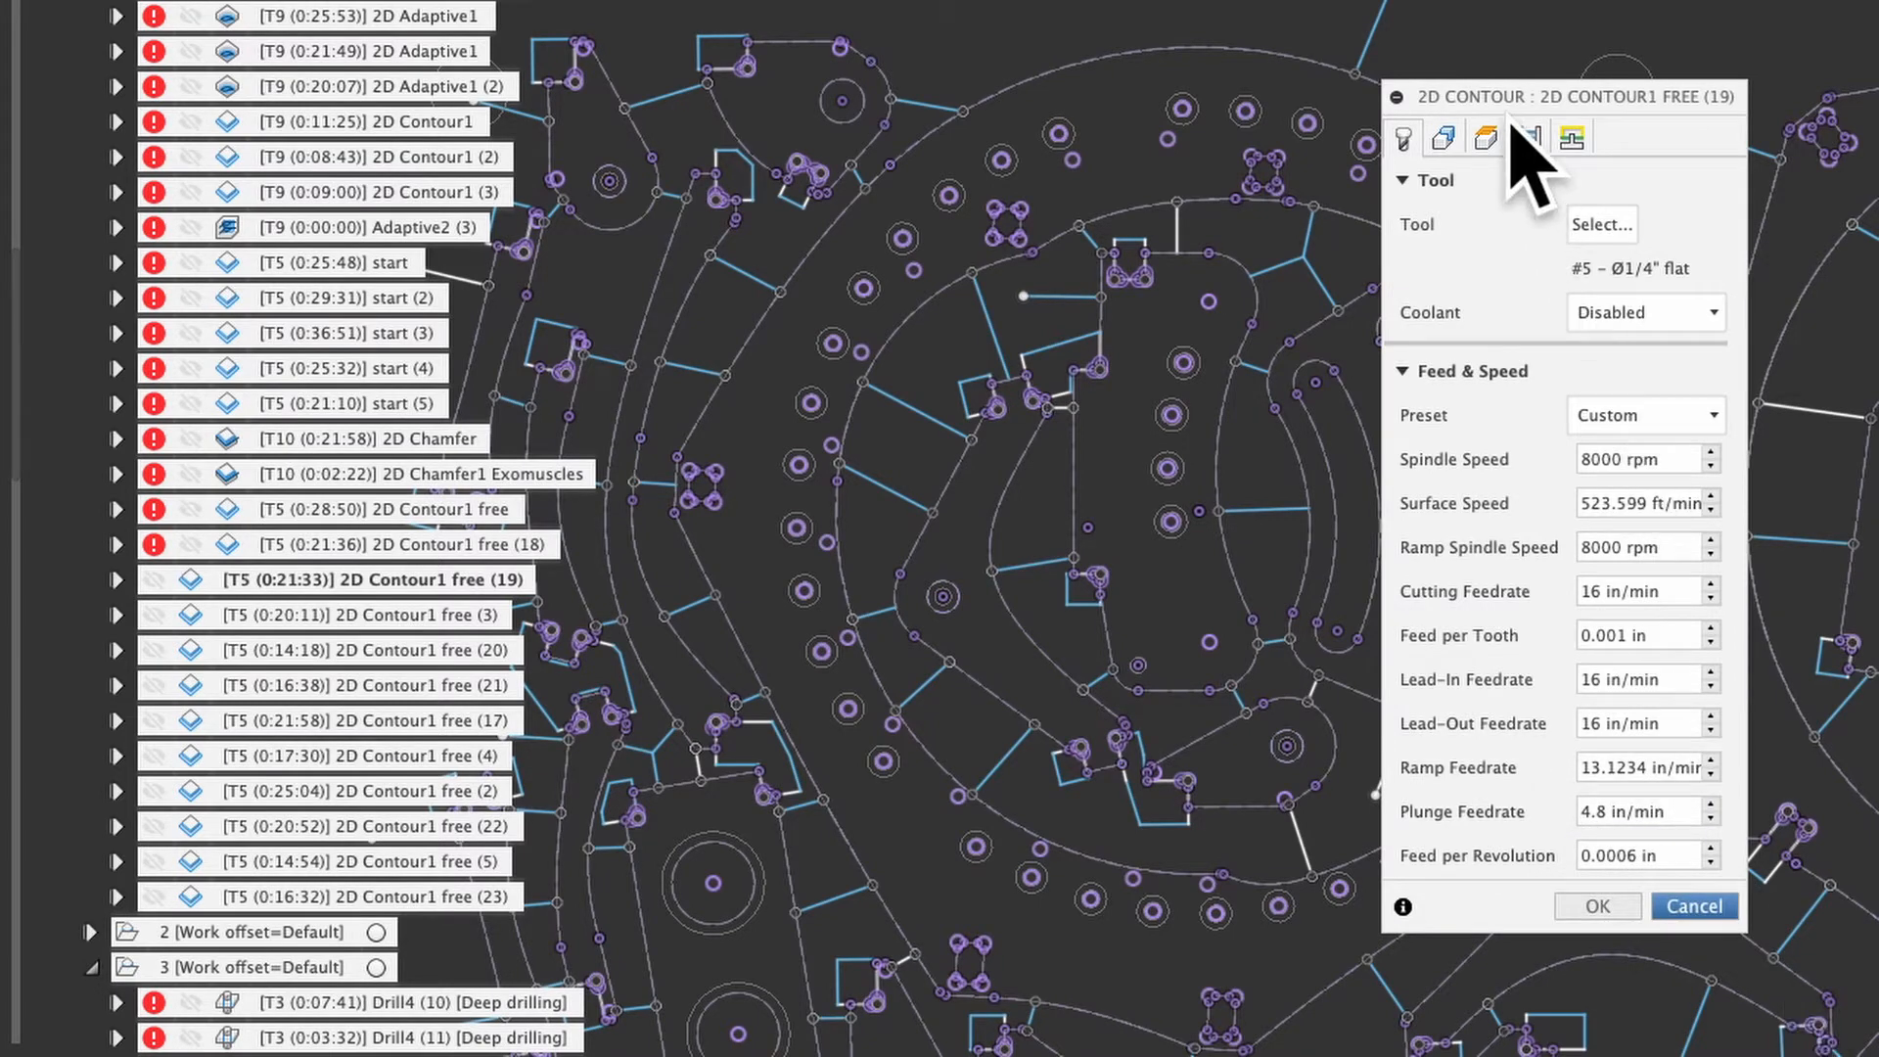
Return to the Geometry settings and pick a tab location on the part's top edge.
{"action": "left_click", "coordinate": [1528, 135]}
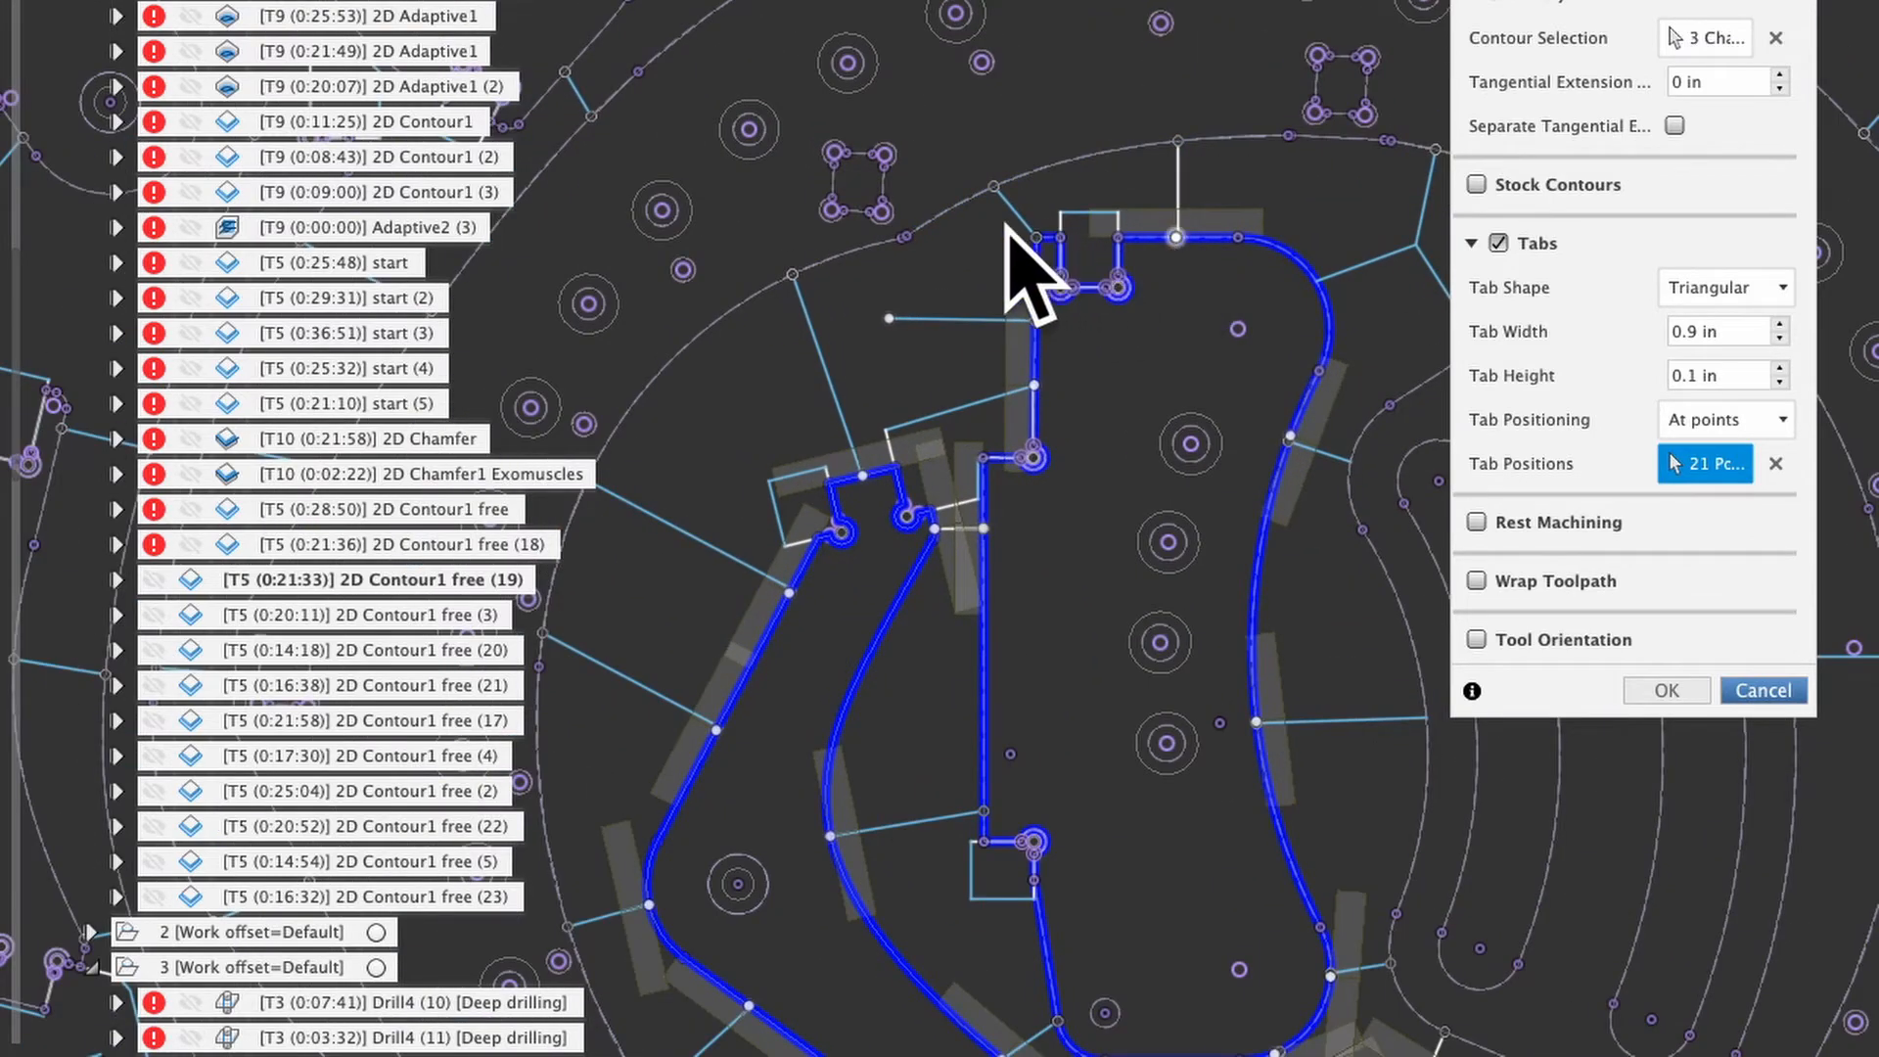
{"action": "mouse_move", "coordinate": [1131, 869]}
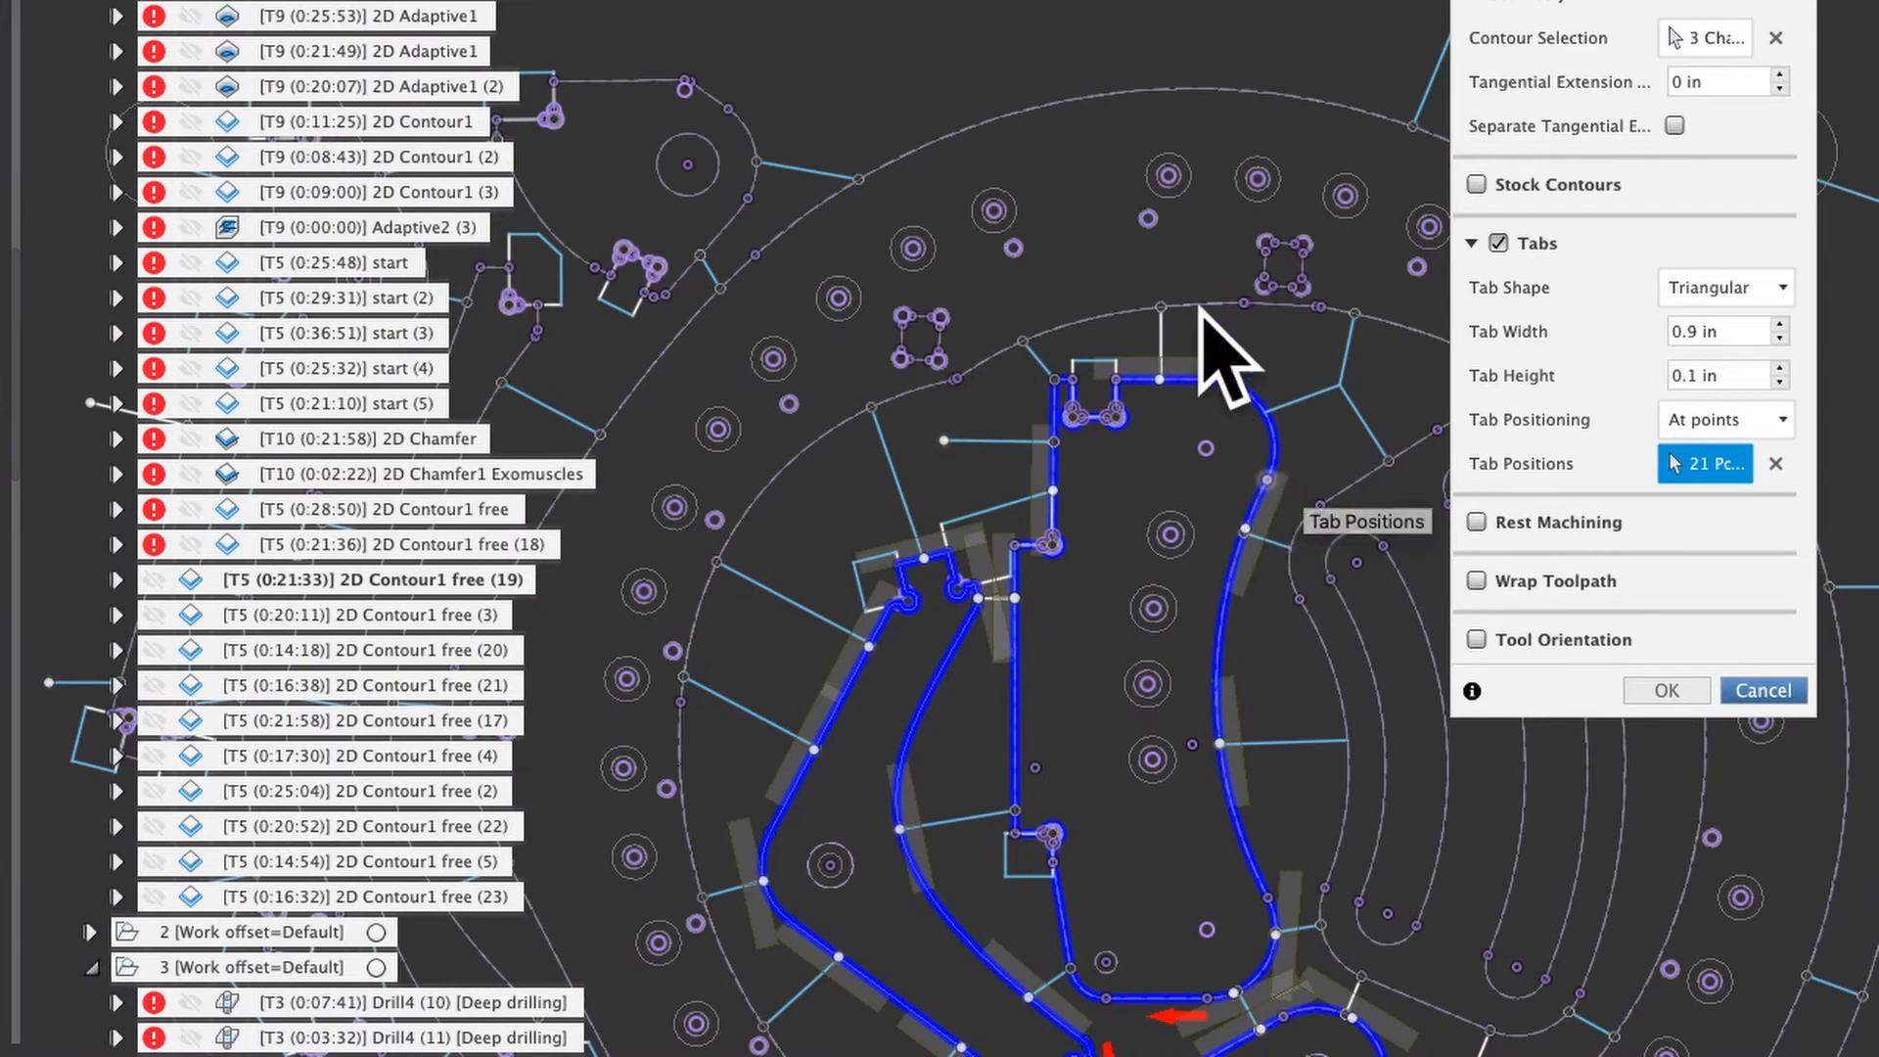
{"action": "mouse_move", "coordinate": [1154, 425]}
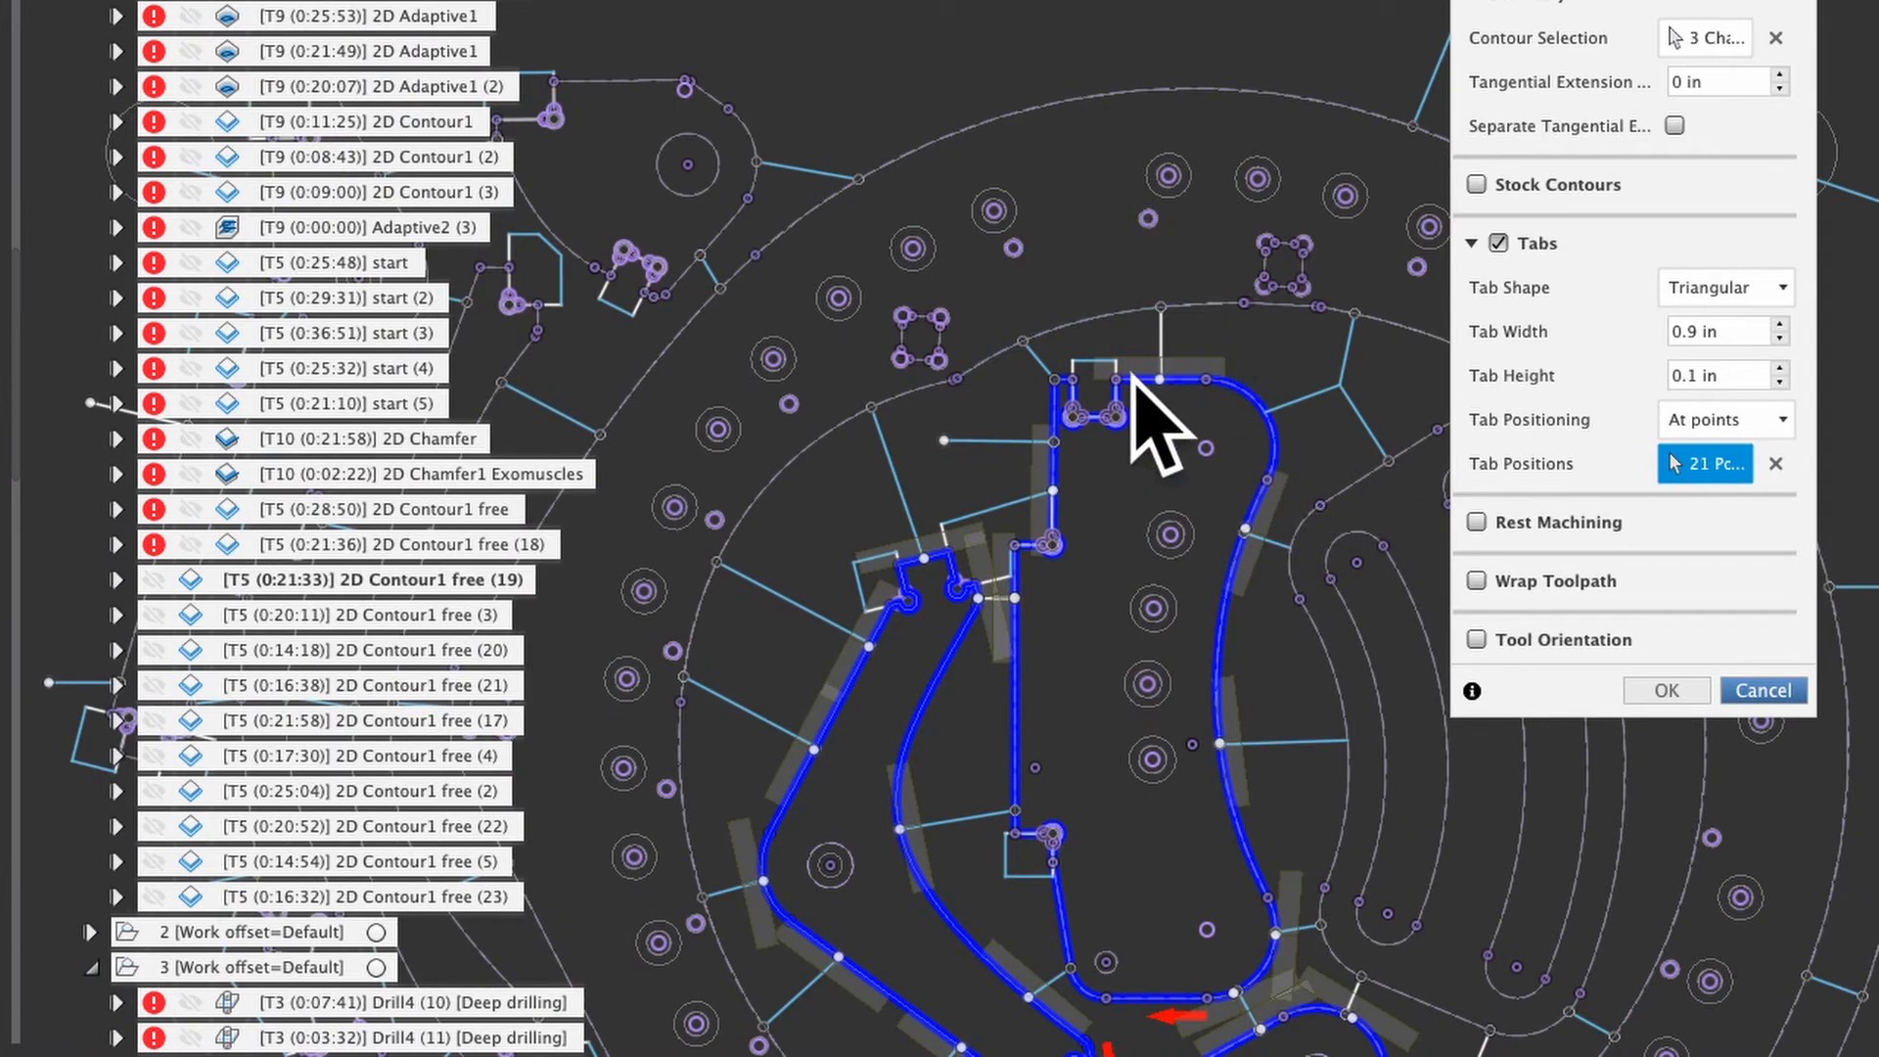
{"action": "left_click", "coordinate": [1722, 419]}
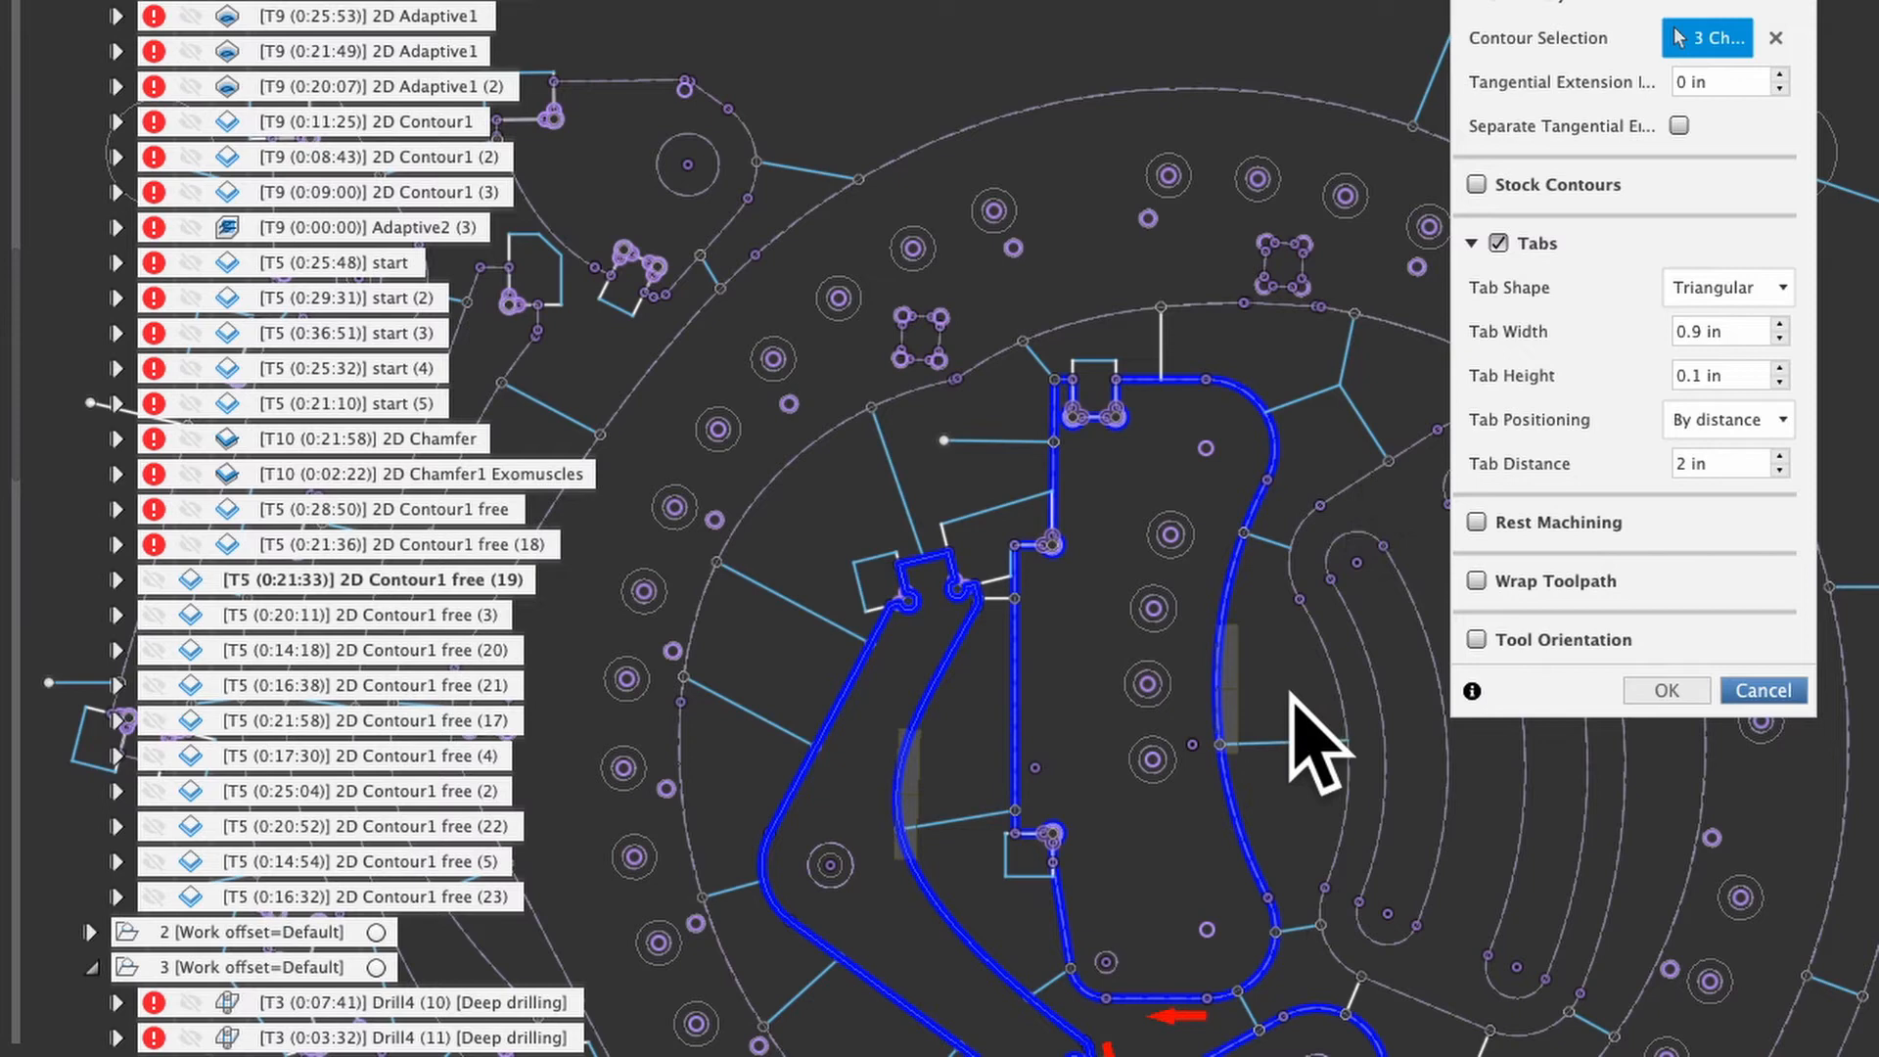
{"action": "mouse_move", "coordinate": [1750, 540]}
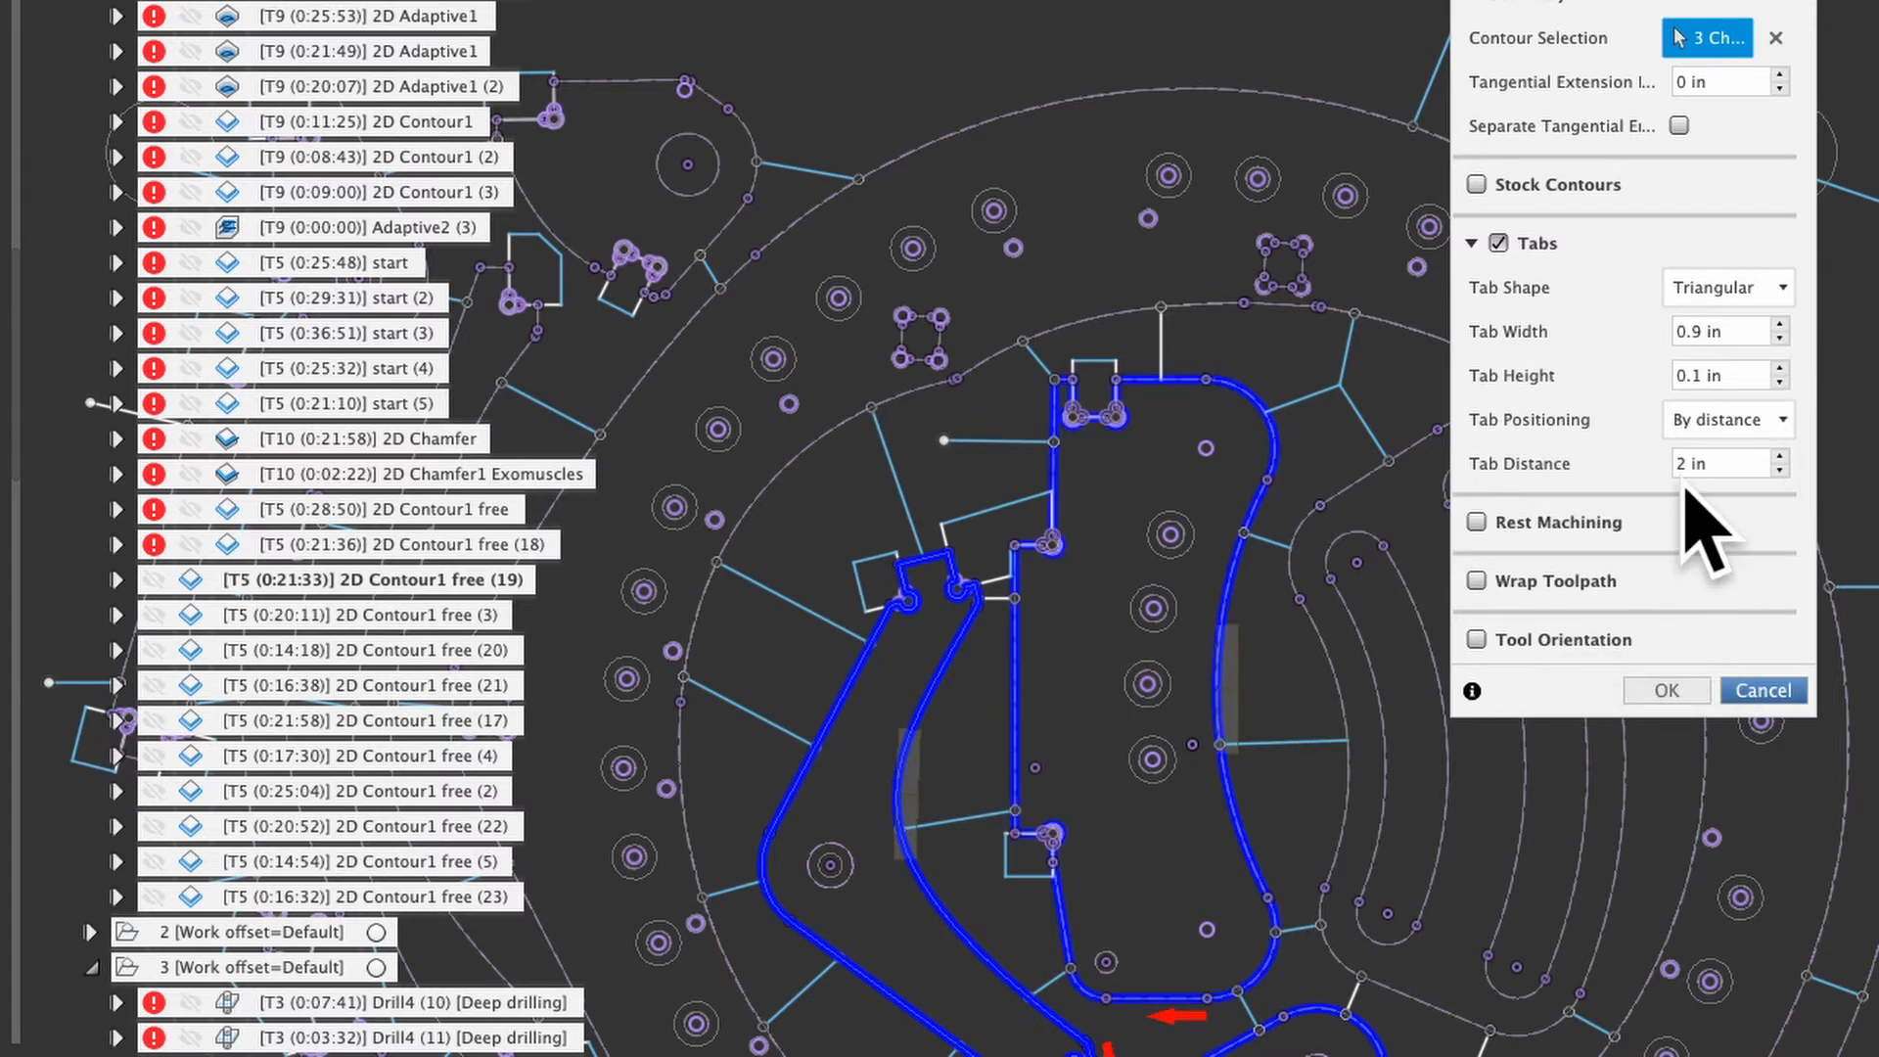
{"action": "mouse_move", "coordinate": [413, 233]}
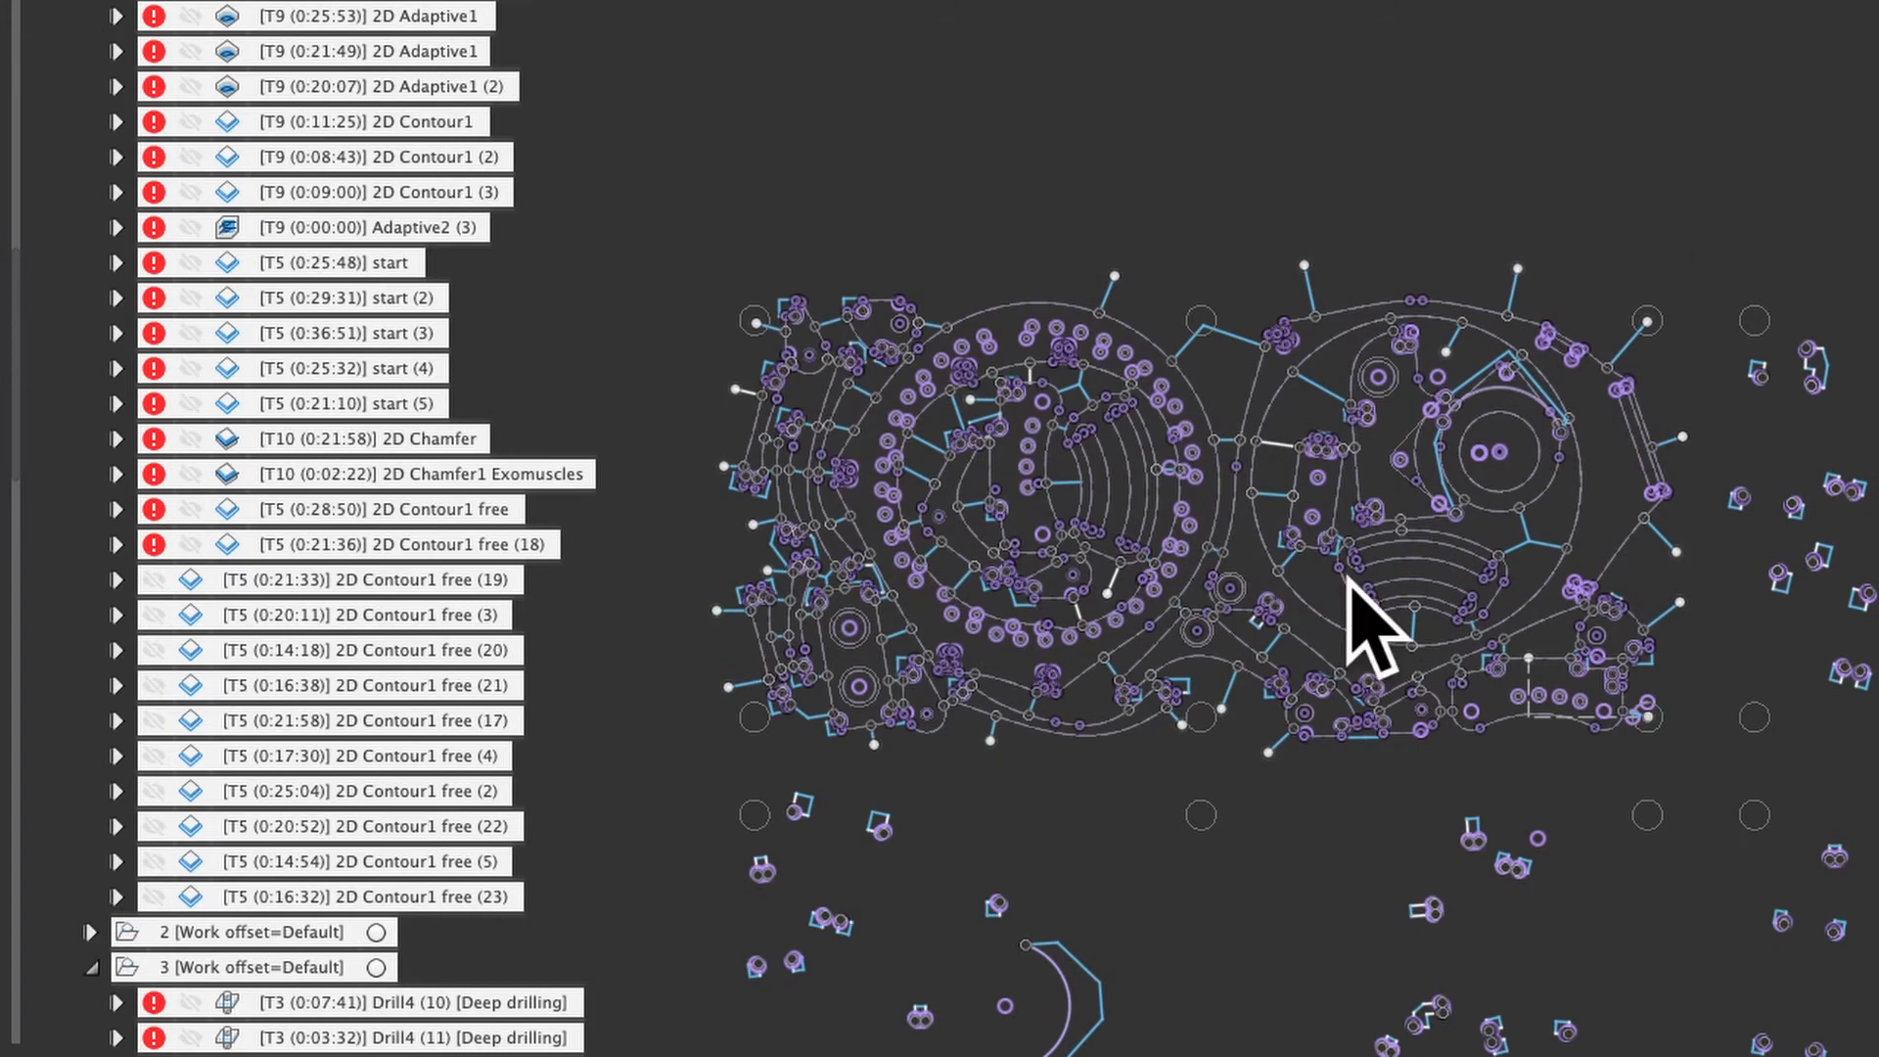
{"action": "mouse_move", "coordinate": [1433, 1000]}
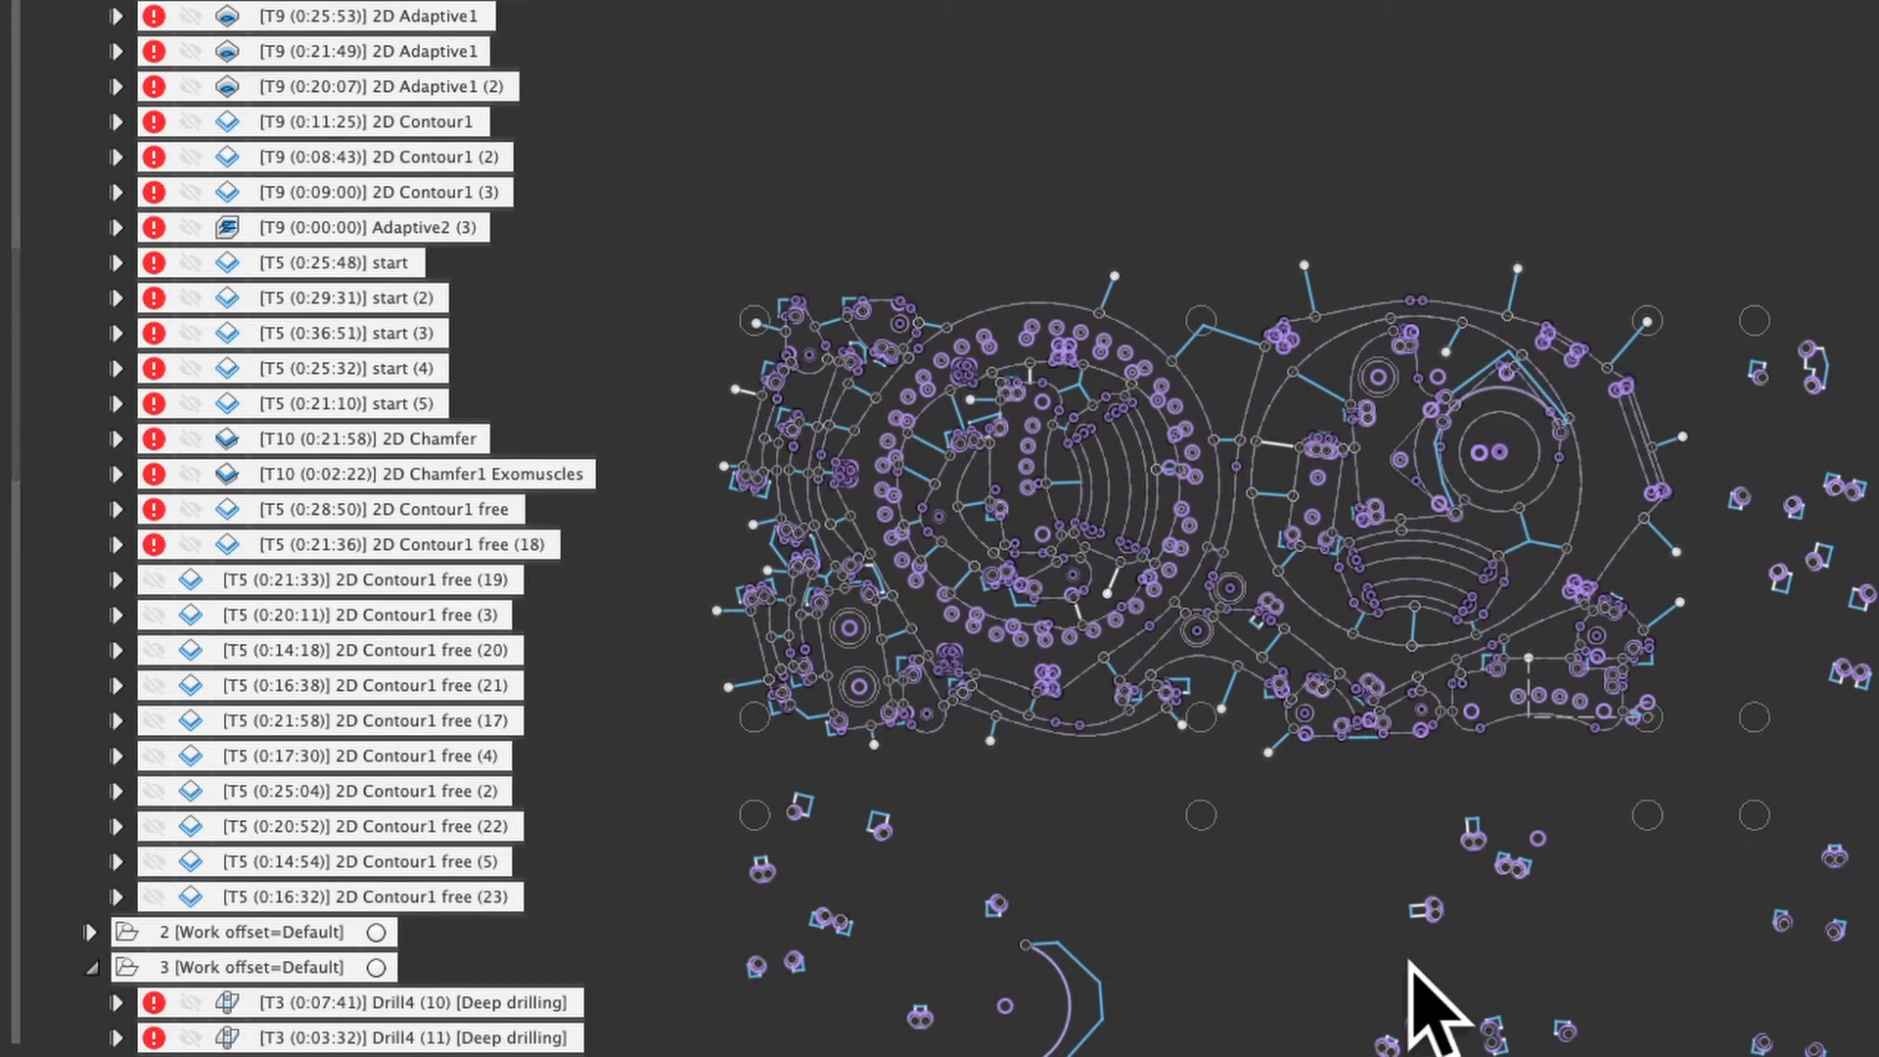